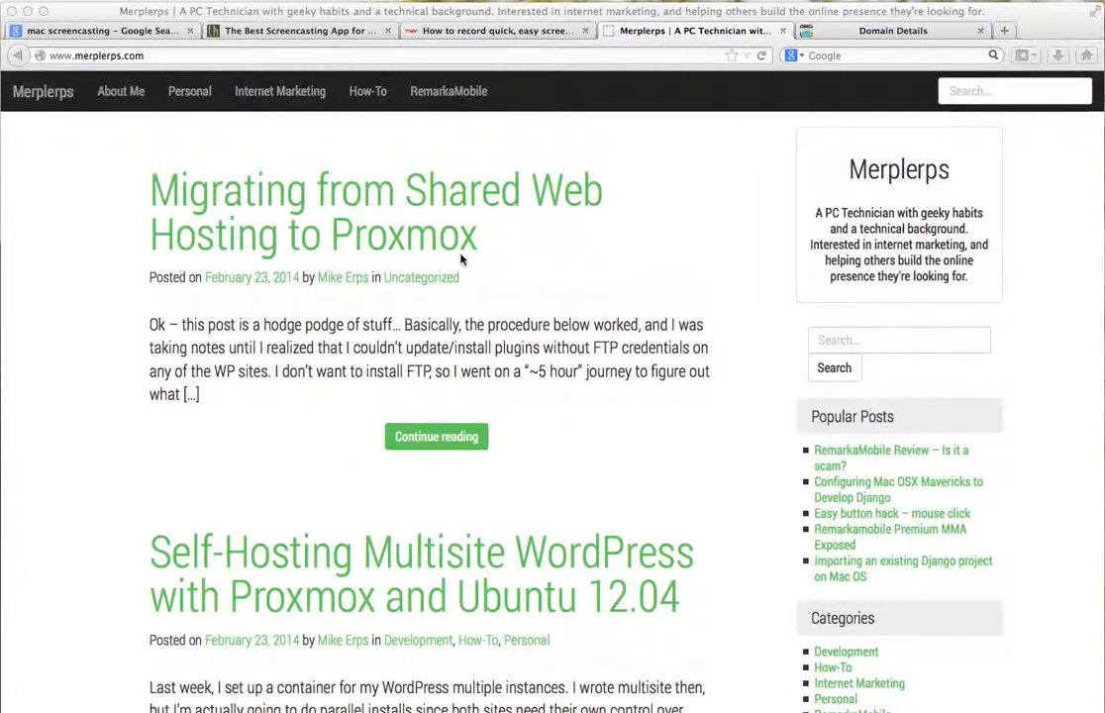
mouse_move(440, 202)
text(d)
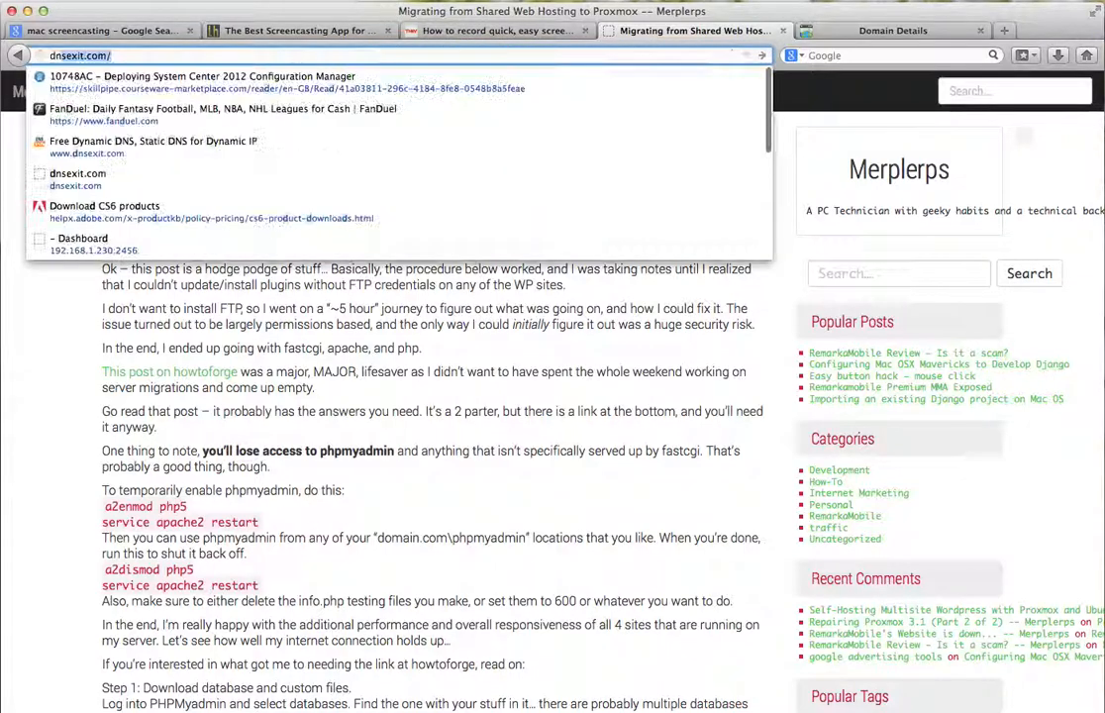
Log in to My Account on dnsexit.com to see the merps account's registered domains.
click(150, 141)
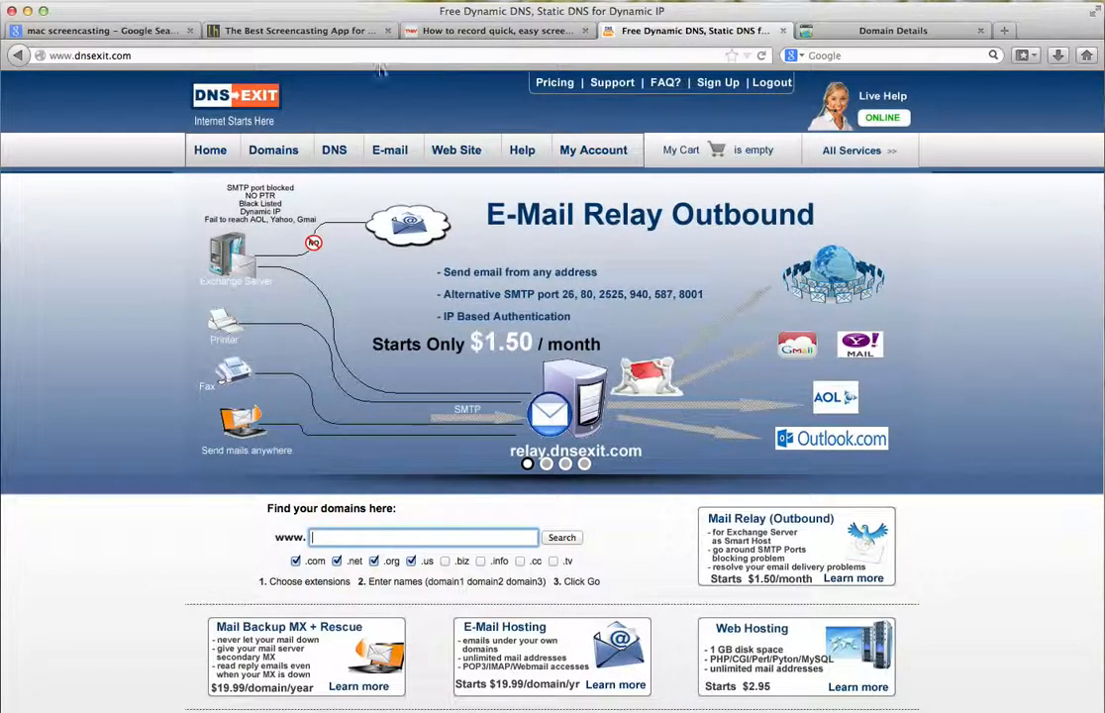
click(594, 150)
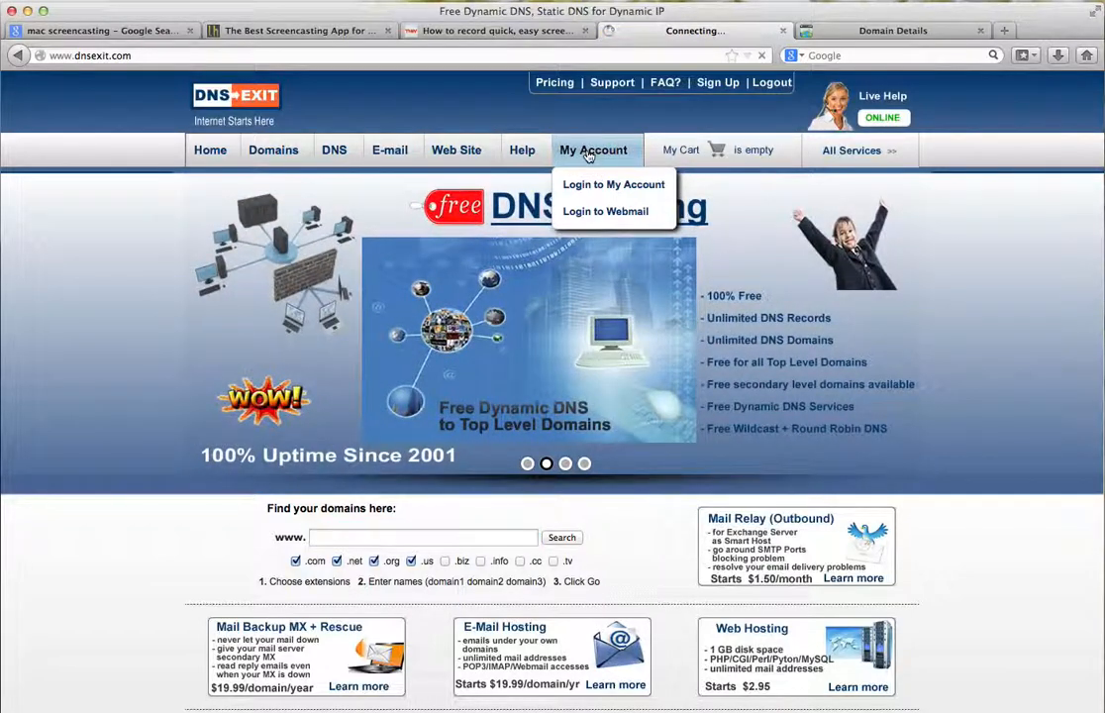
click(614, 184)
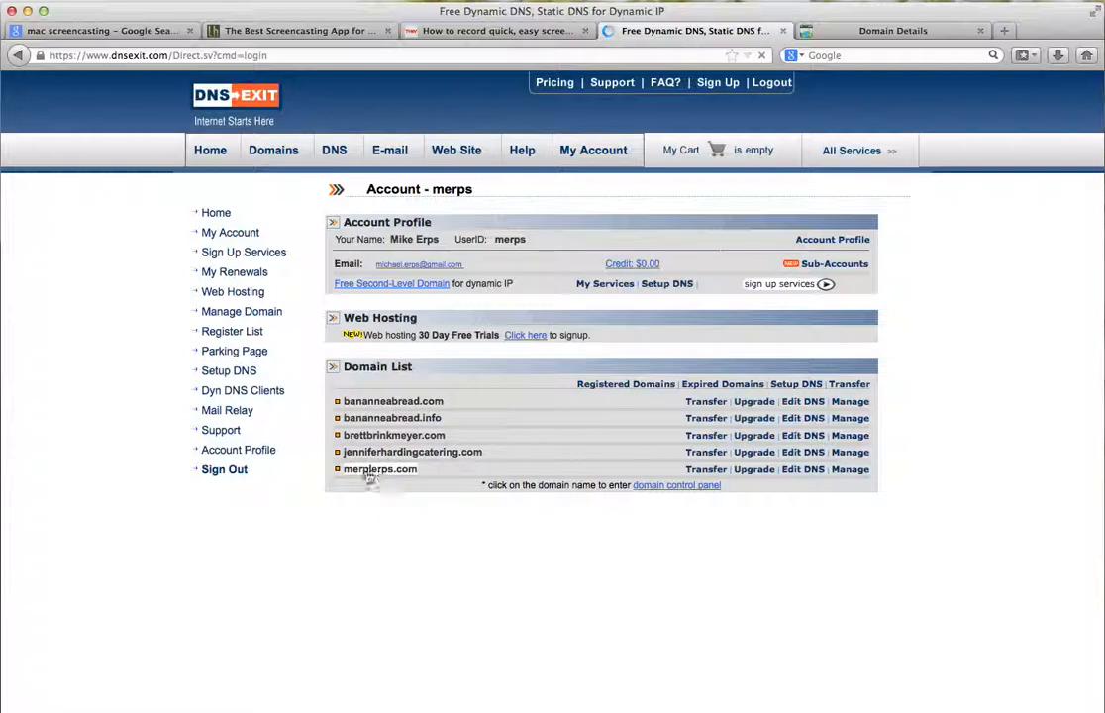
mouse_move(428, 459)
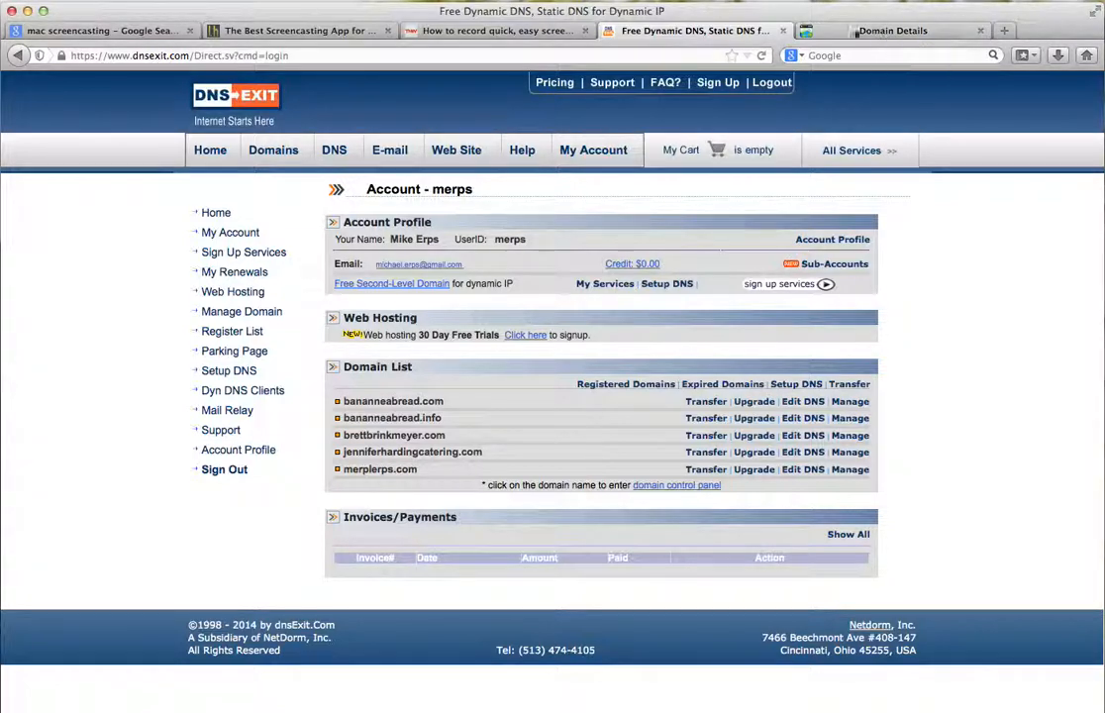
Go from DNS Service to the Setup DNS page offering DNS Express or DNS Wizard.
click(333, 151)
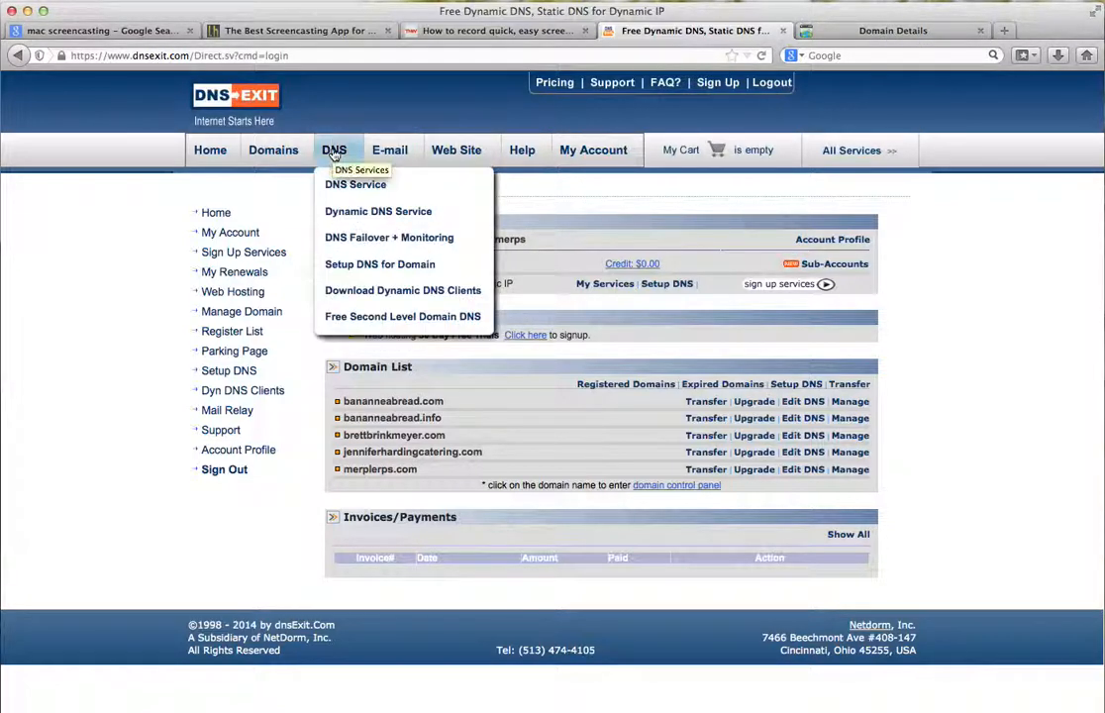
mouse_move(353, 204)
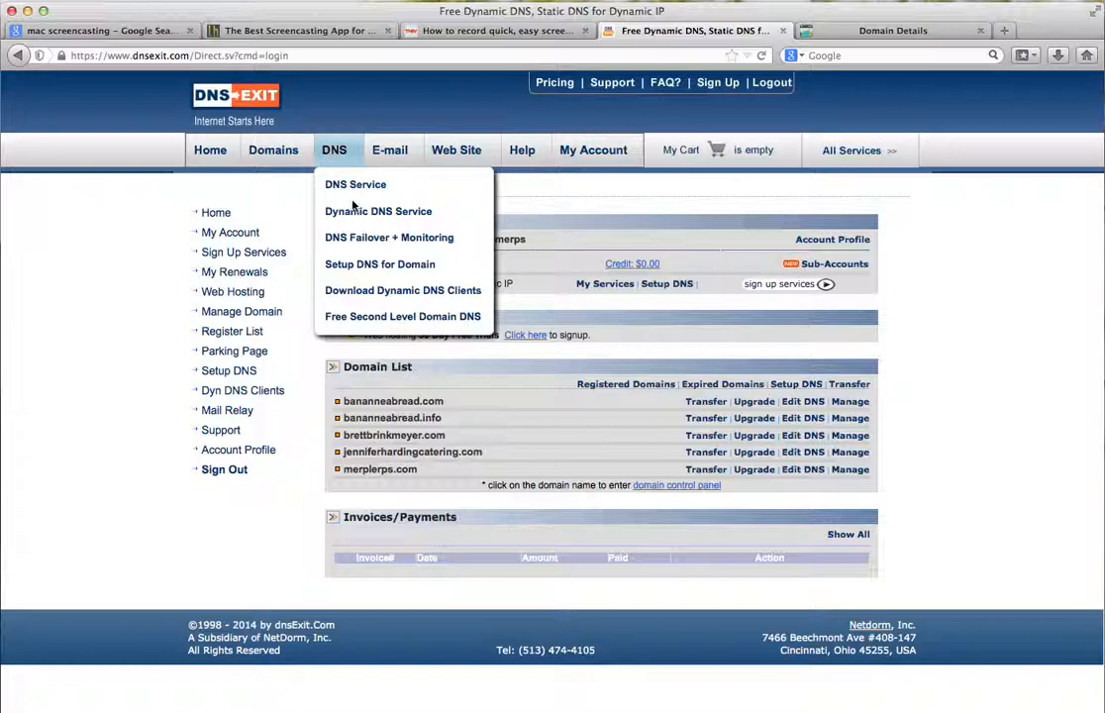
click(378, 210)
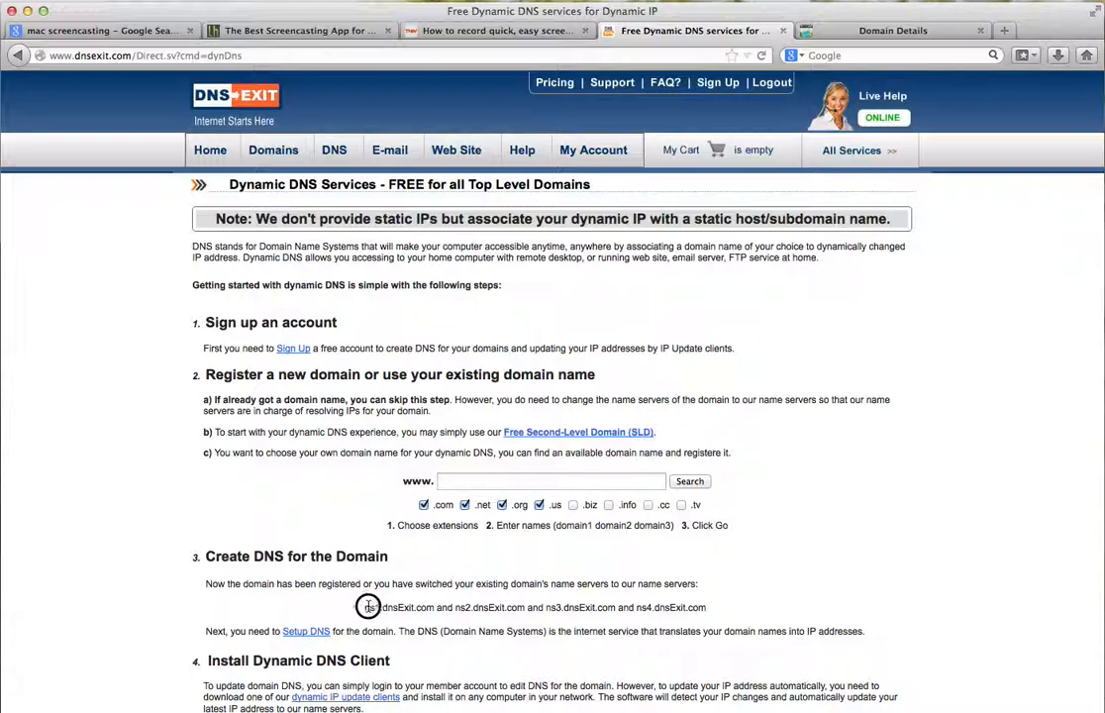
double_click(396, 608)
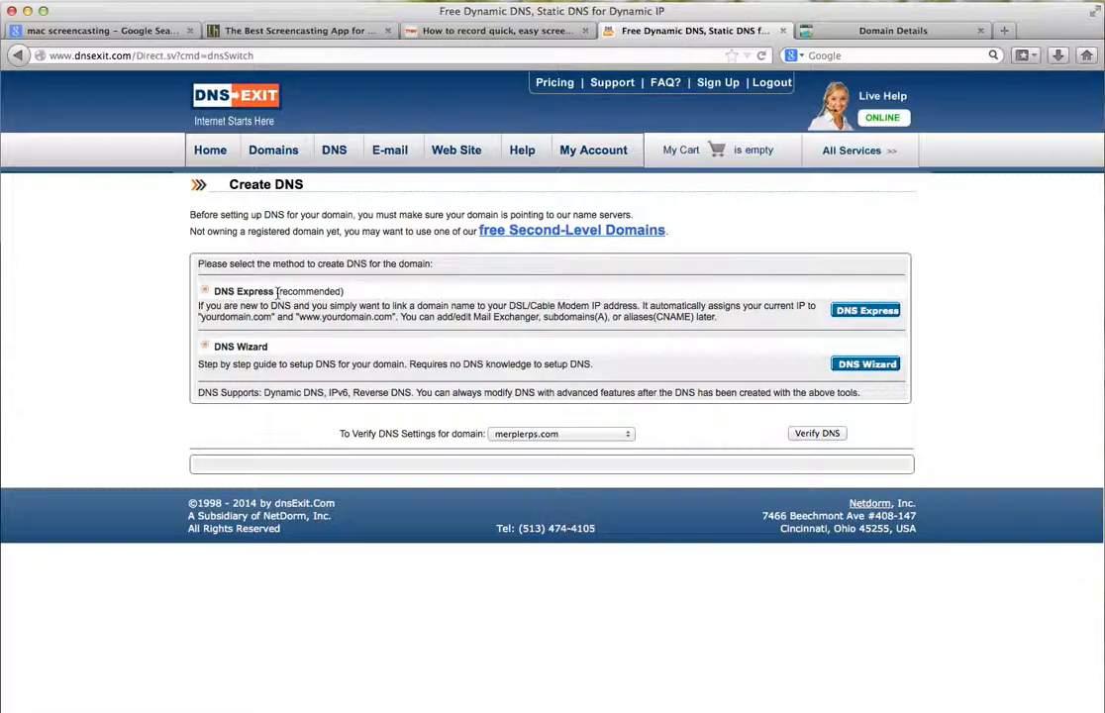
Run DNS Express creation for computerrepairiowacity.com, reaching the wrong-name-servers notice.
click(866, 309)
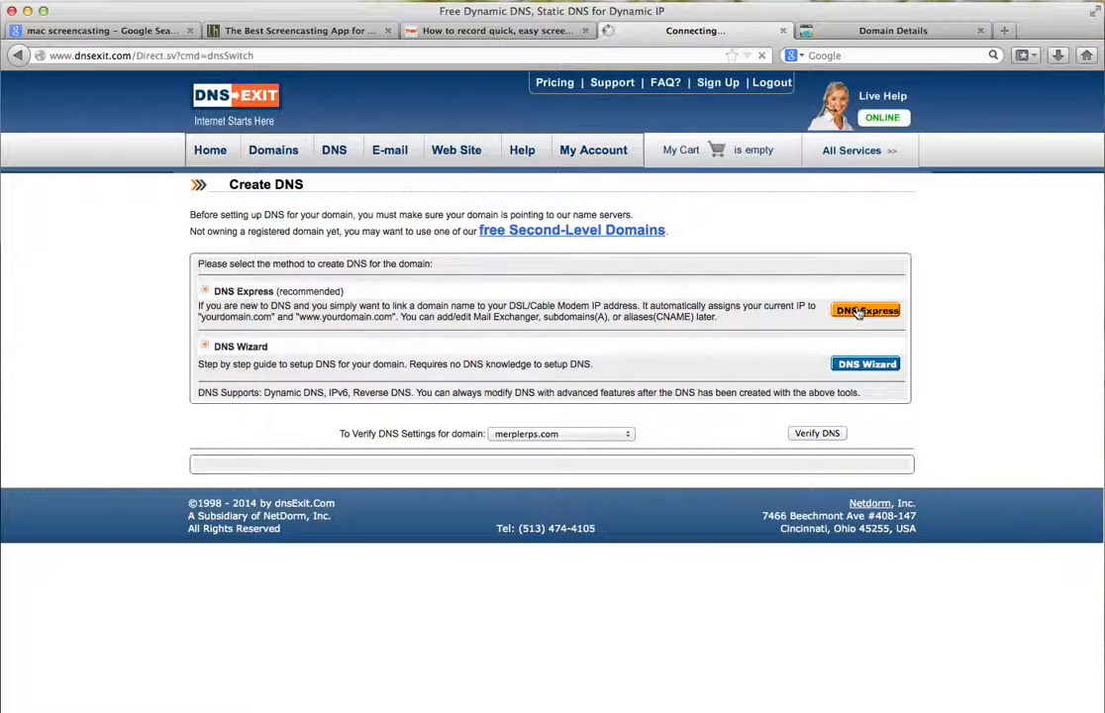
click(866, 309)
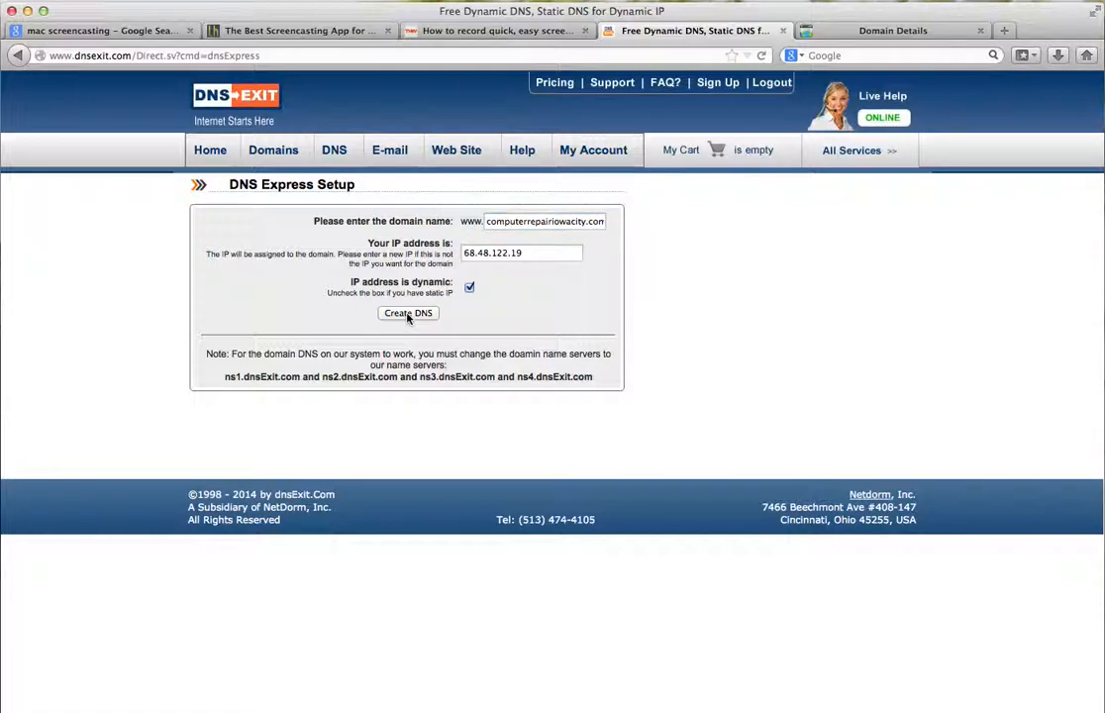
click(408, 313)
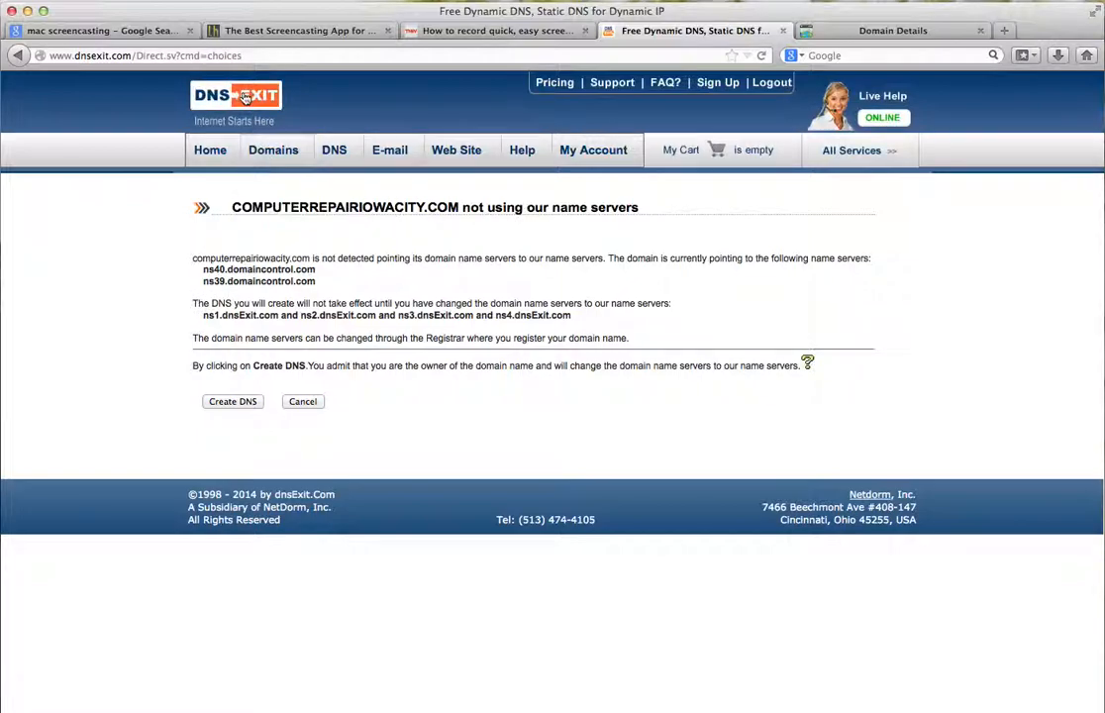
mouse_move(261, 325)
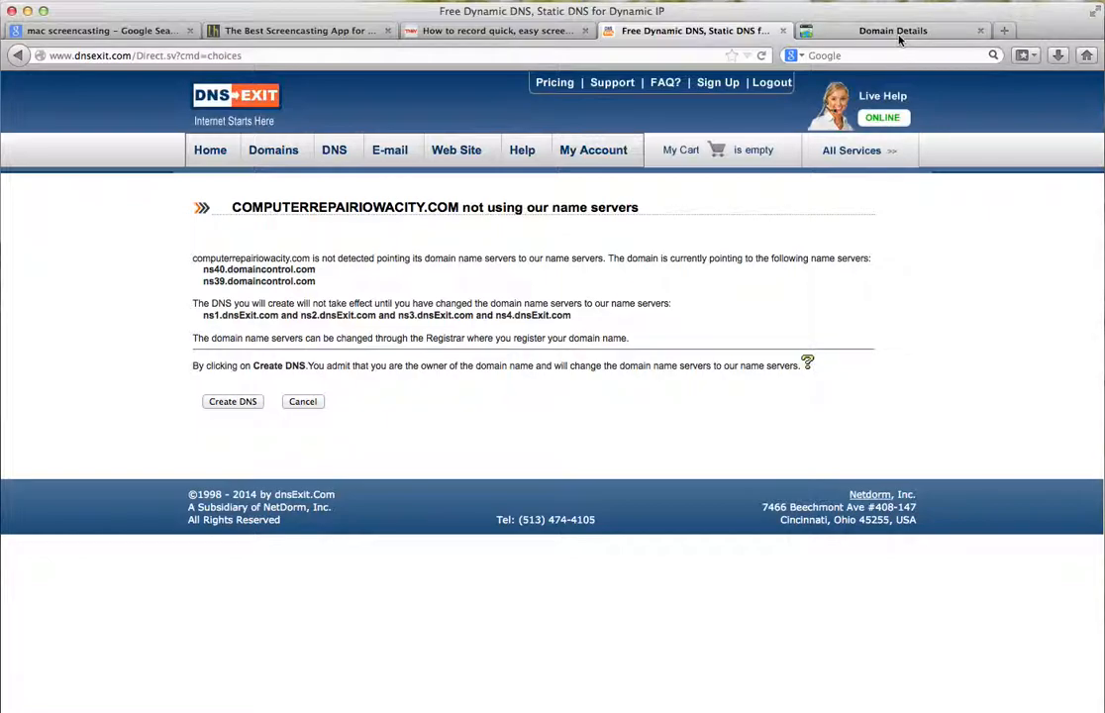
In GoDaddy's nameserver settings for the domain, switch to custom nameservers and start adding entries.
click(901, 30)
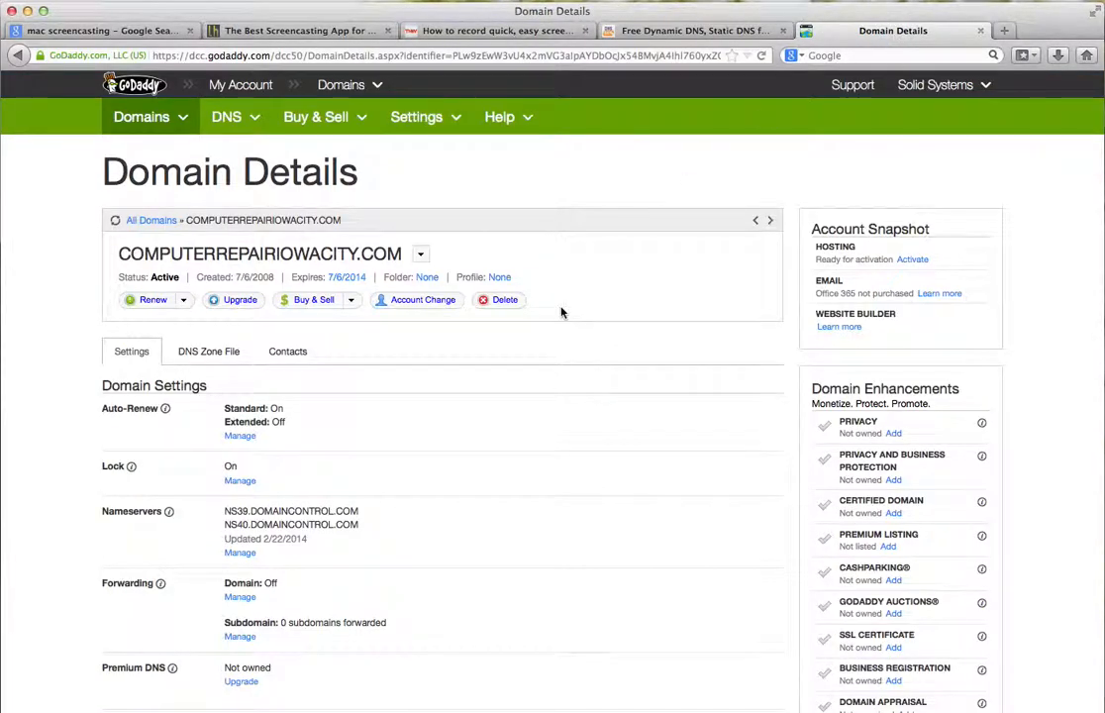
mouse_move(185, 461)
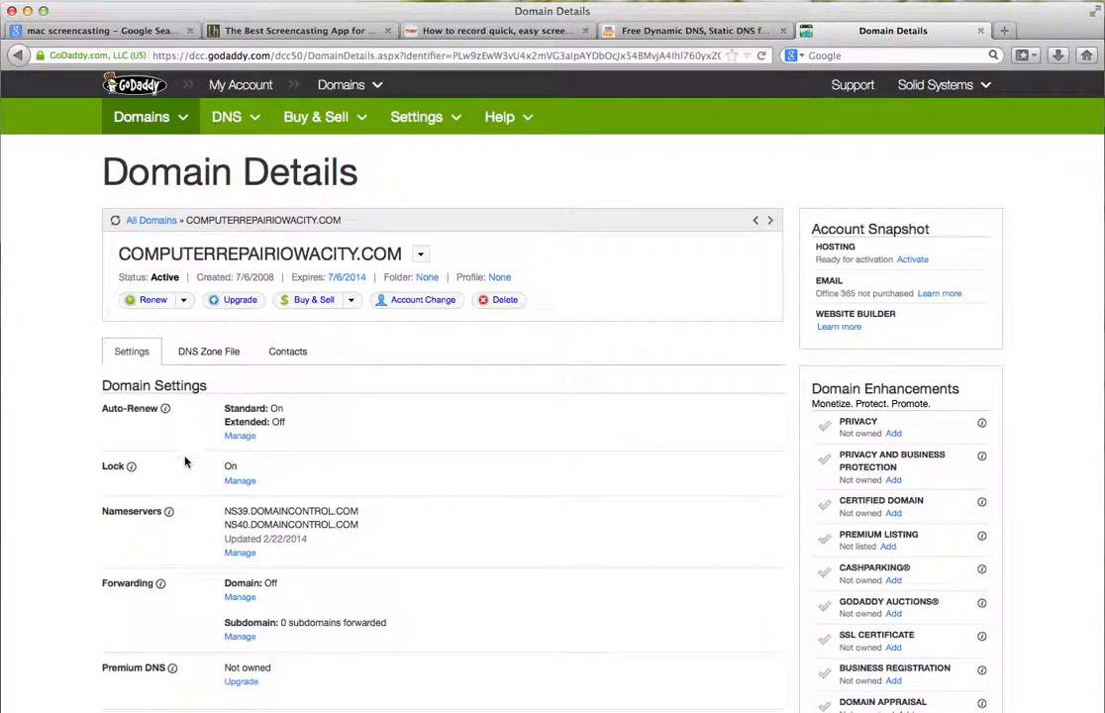
click(239, 553)
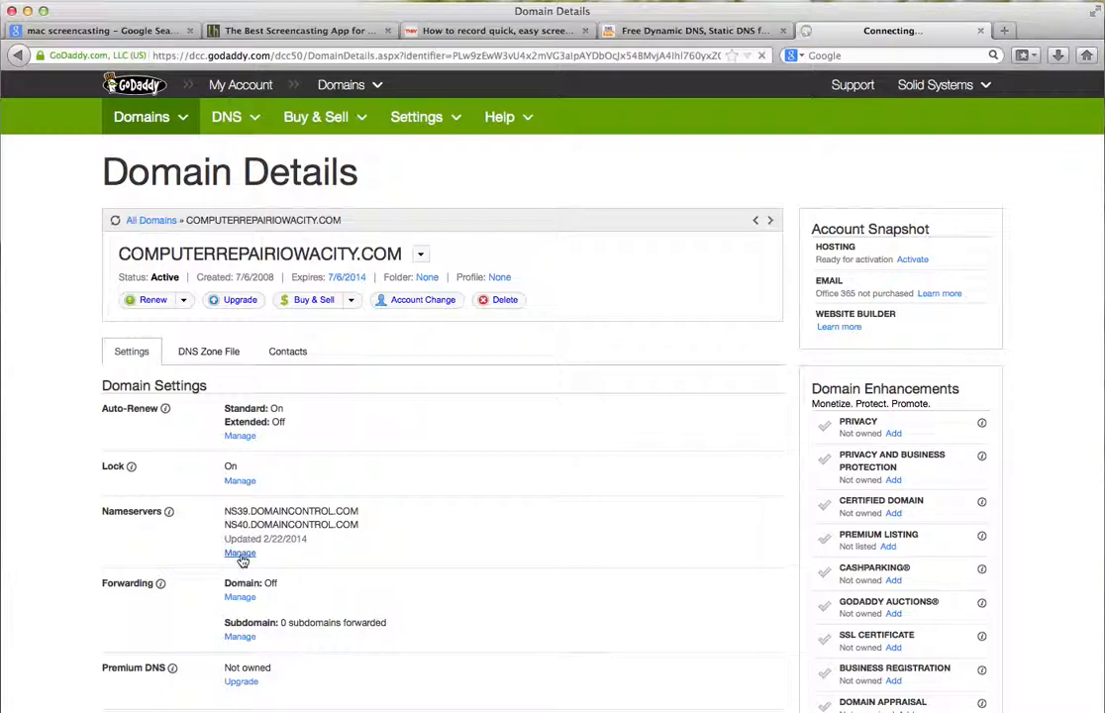
click(240, 552)
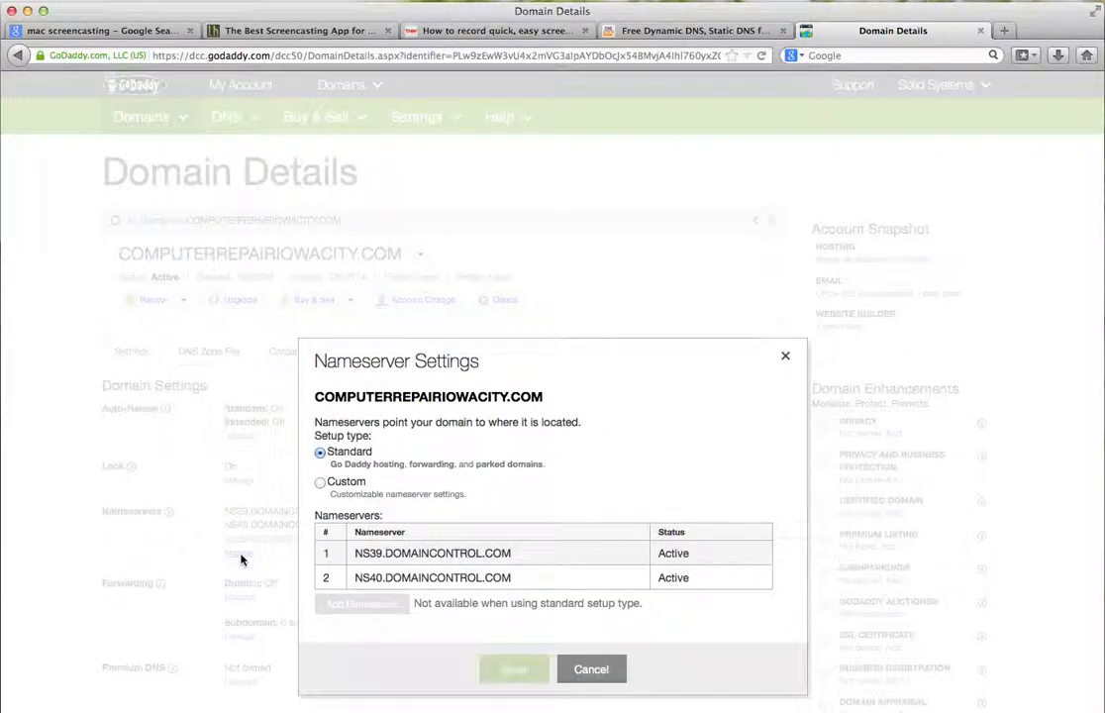
click(320, 481)
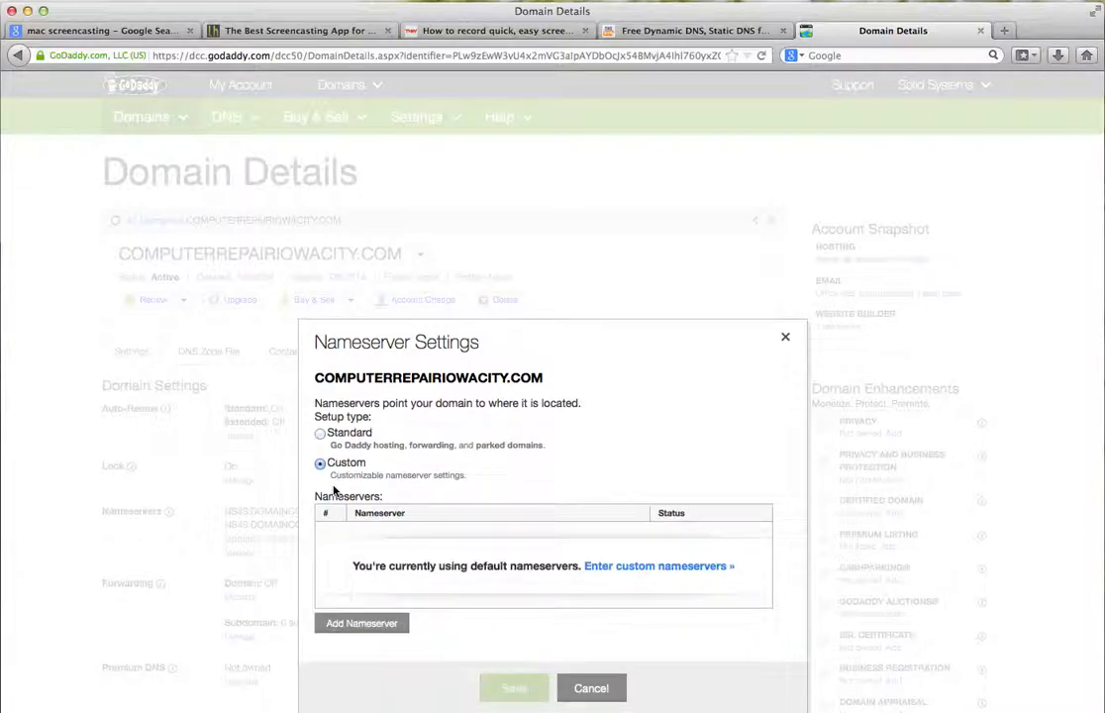
click(363, 622)
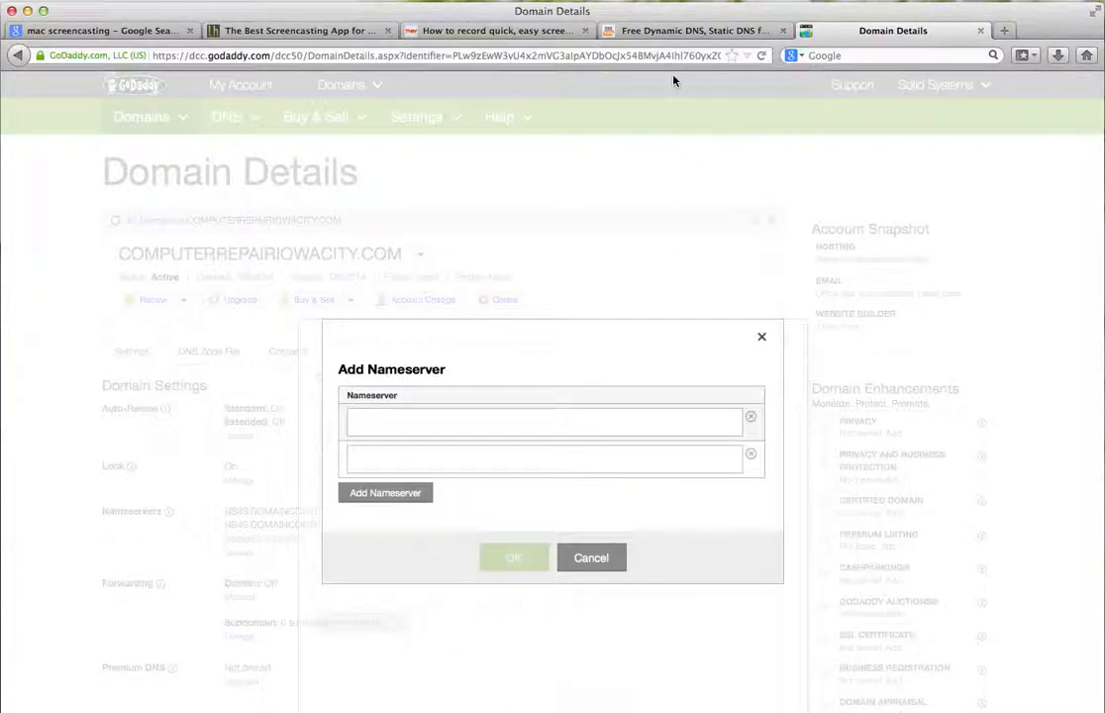
Enter ns1 through ns4.dnsExit.com as the four nameservers, checking names against DNS Exit.
click(710, 30)
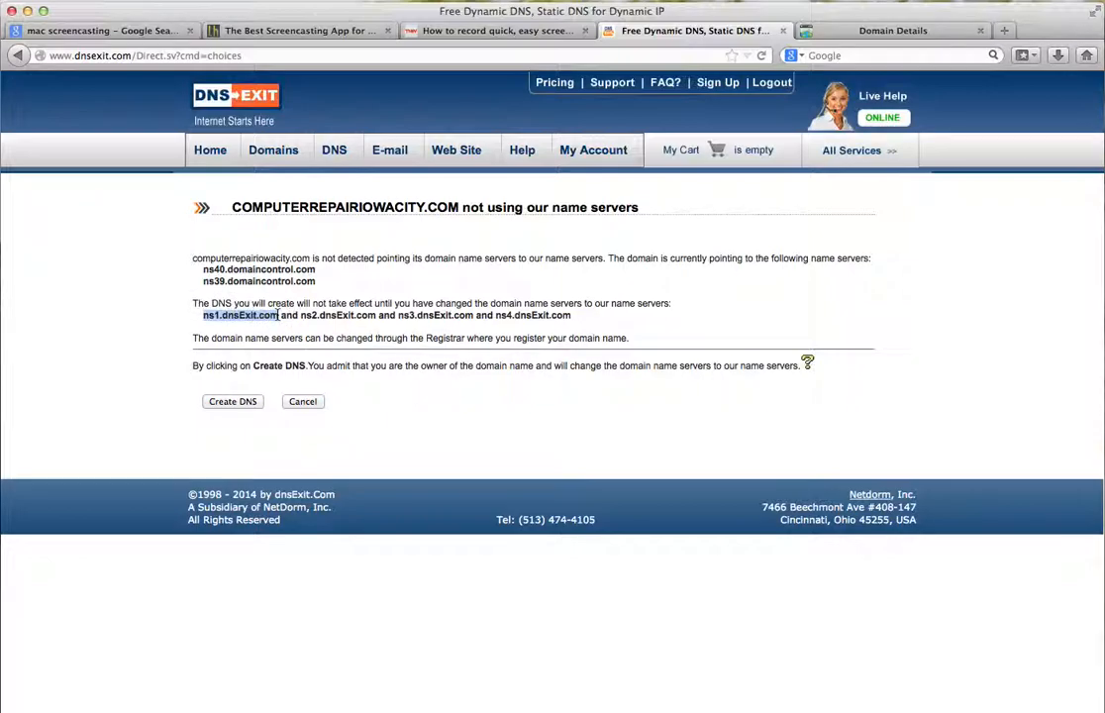
mouse_move(881, 38)
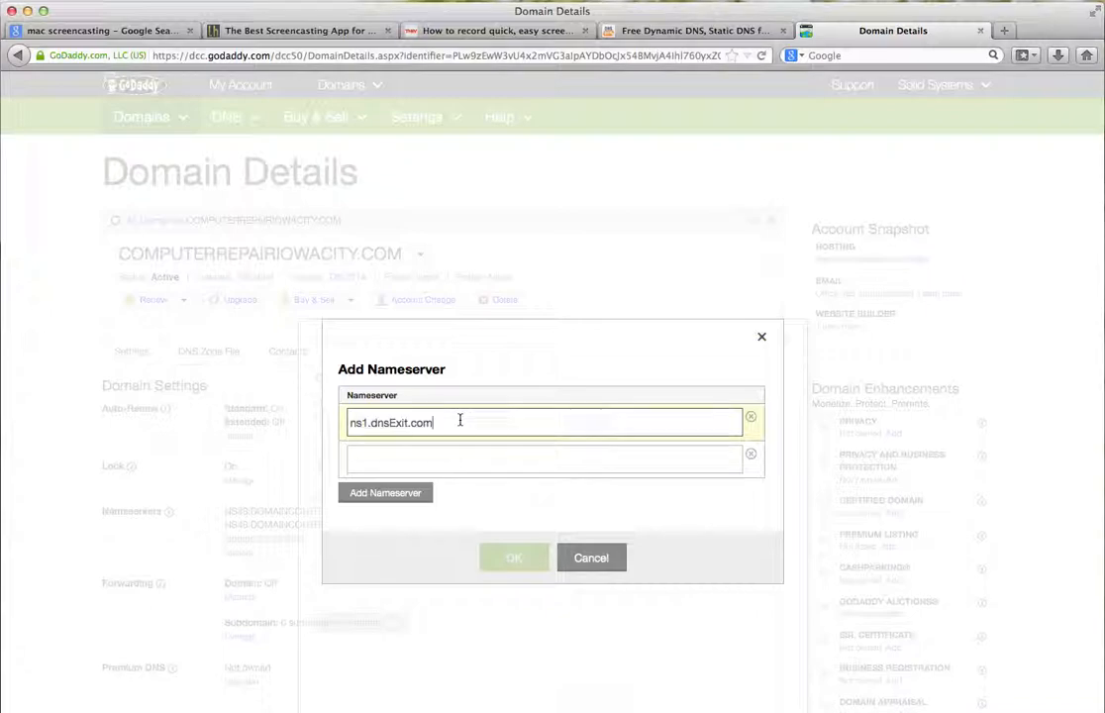
text(ns1.dnsExit.com)
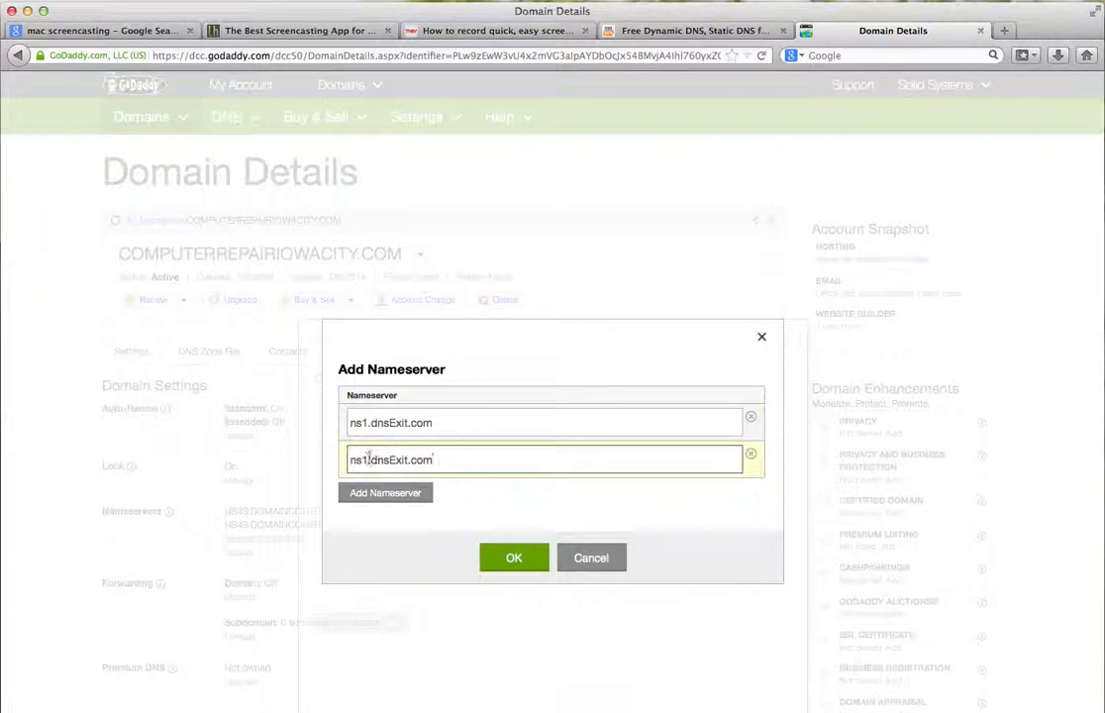
text(ns2.dnsExit.com)
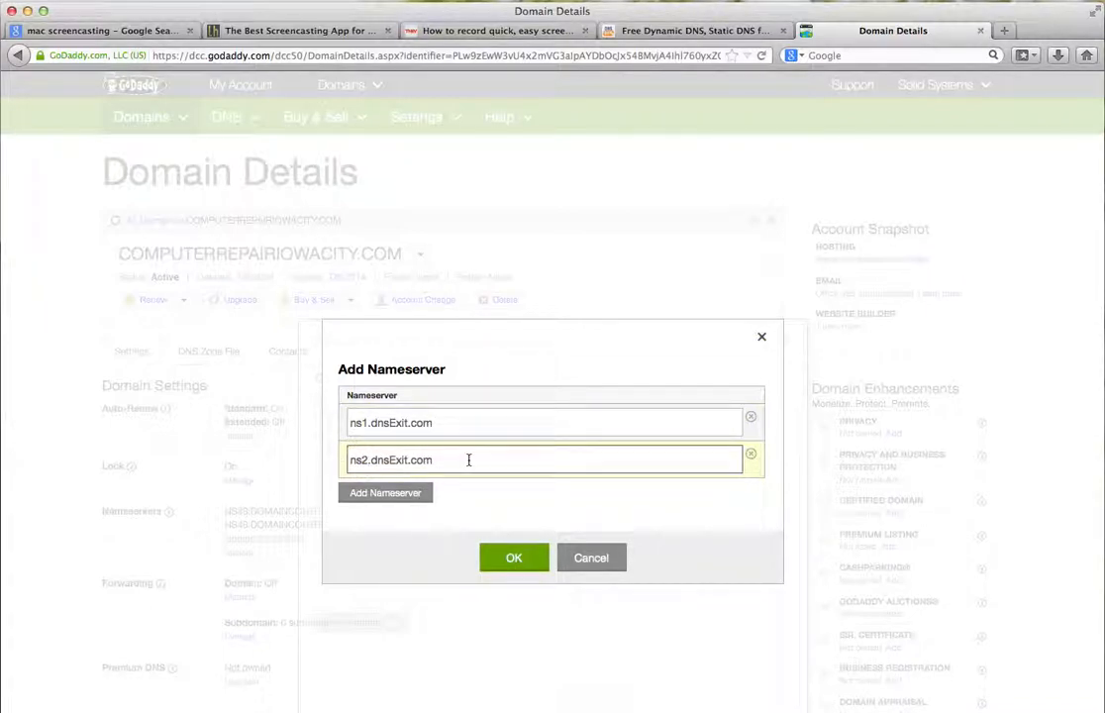
click(710, 30)
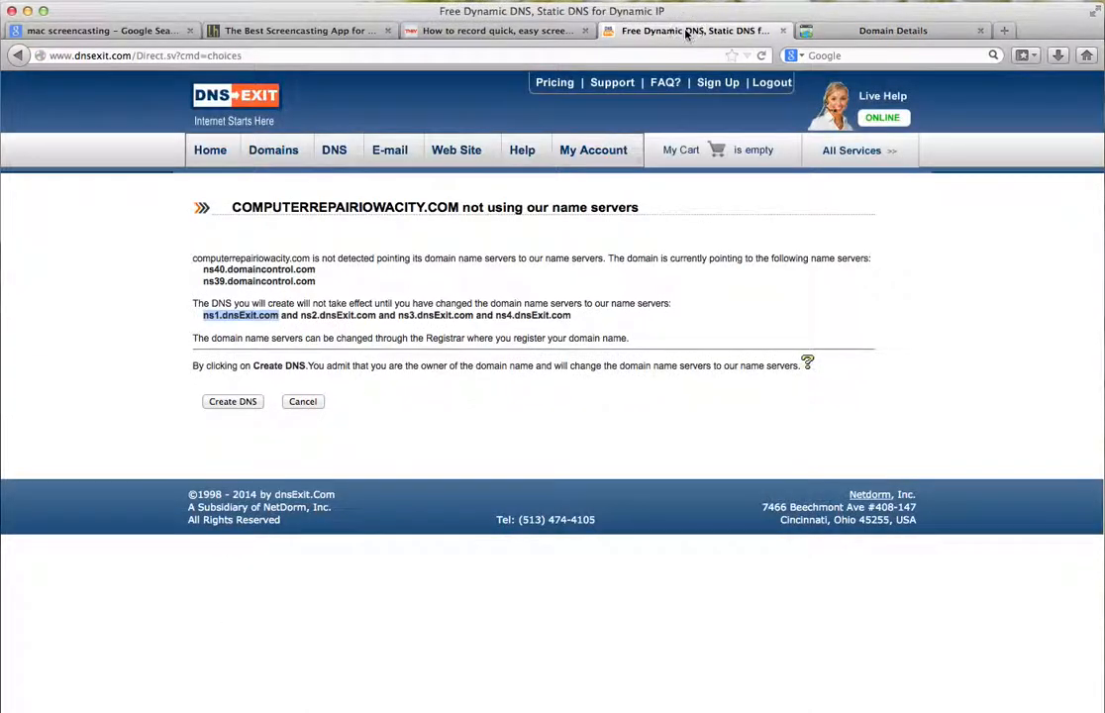
click(894, 30)
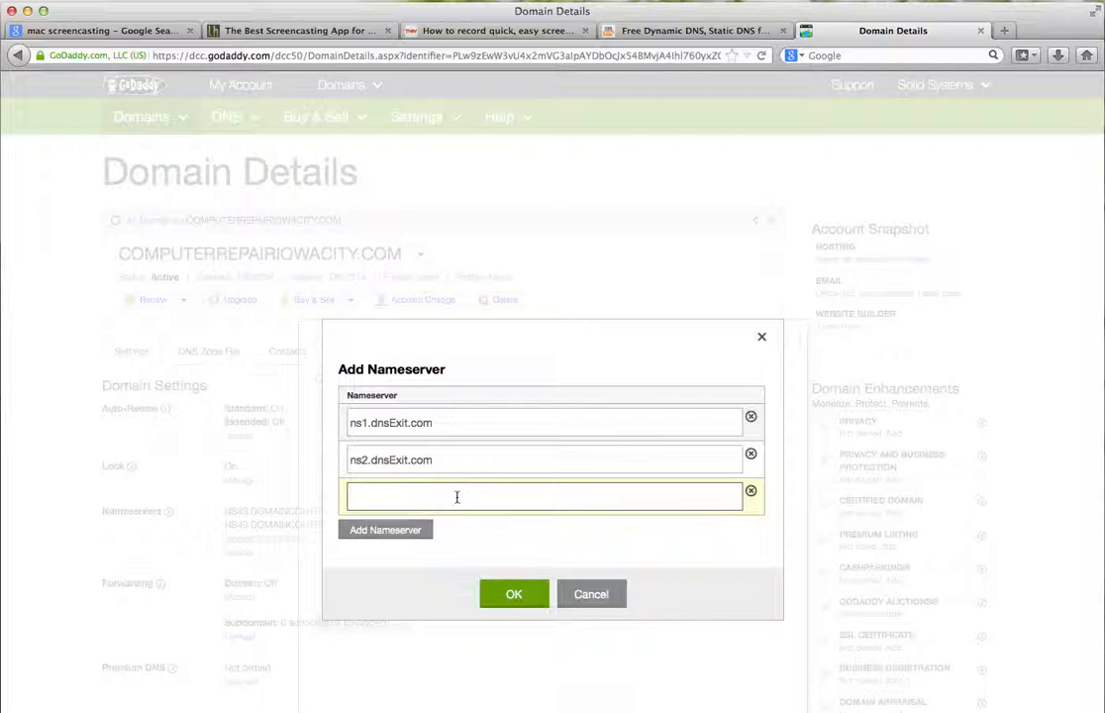
text(ns1.dnsExit.com)
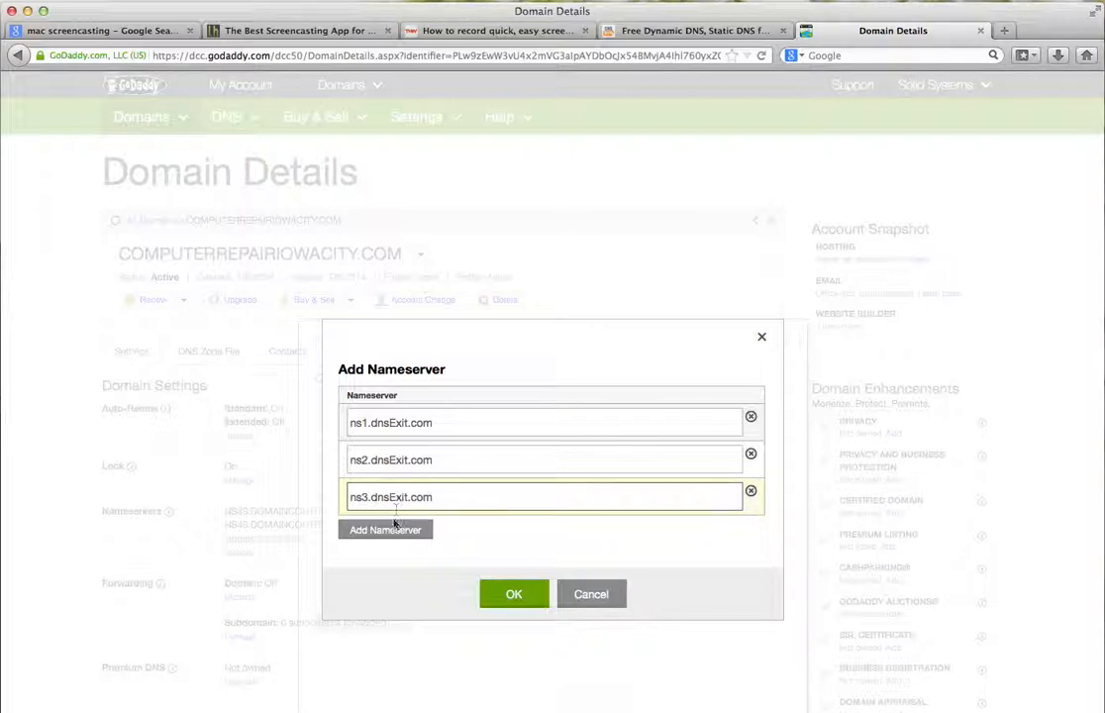
click(385, 529)
text(ns1.dnsExit.com)
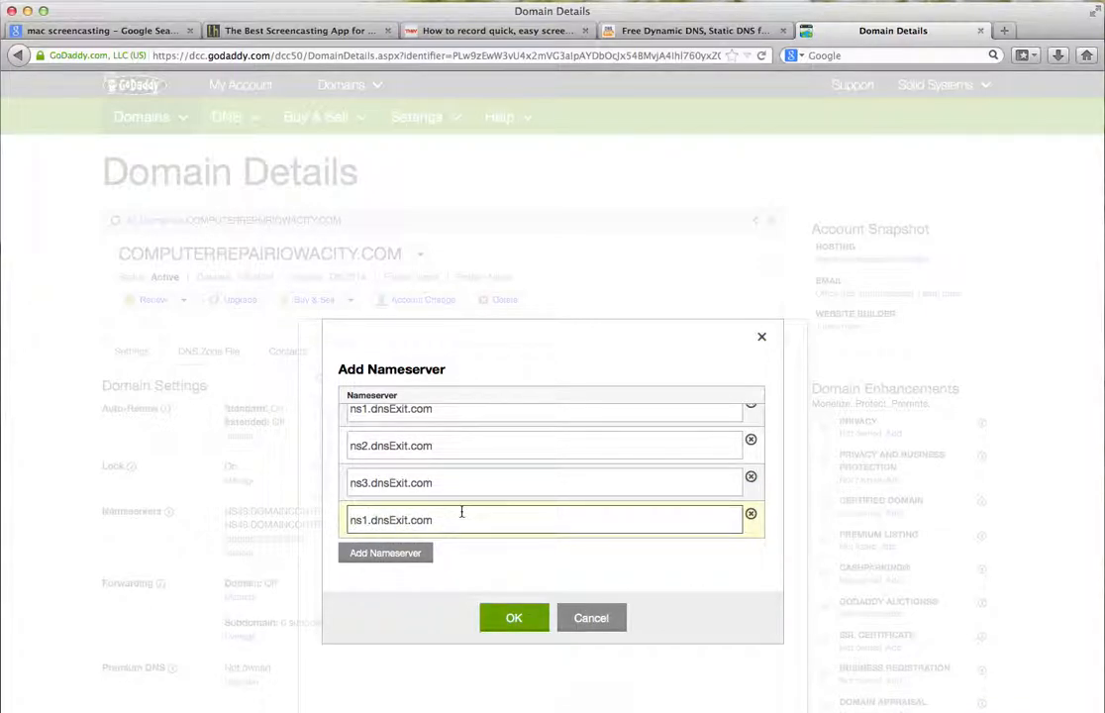
Confirm and save the dnsExit nameservers in GoDaddy, then return to DNS Exit.
click(513, 618)
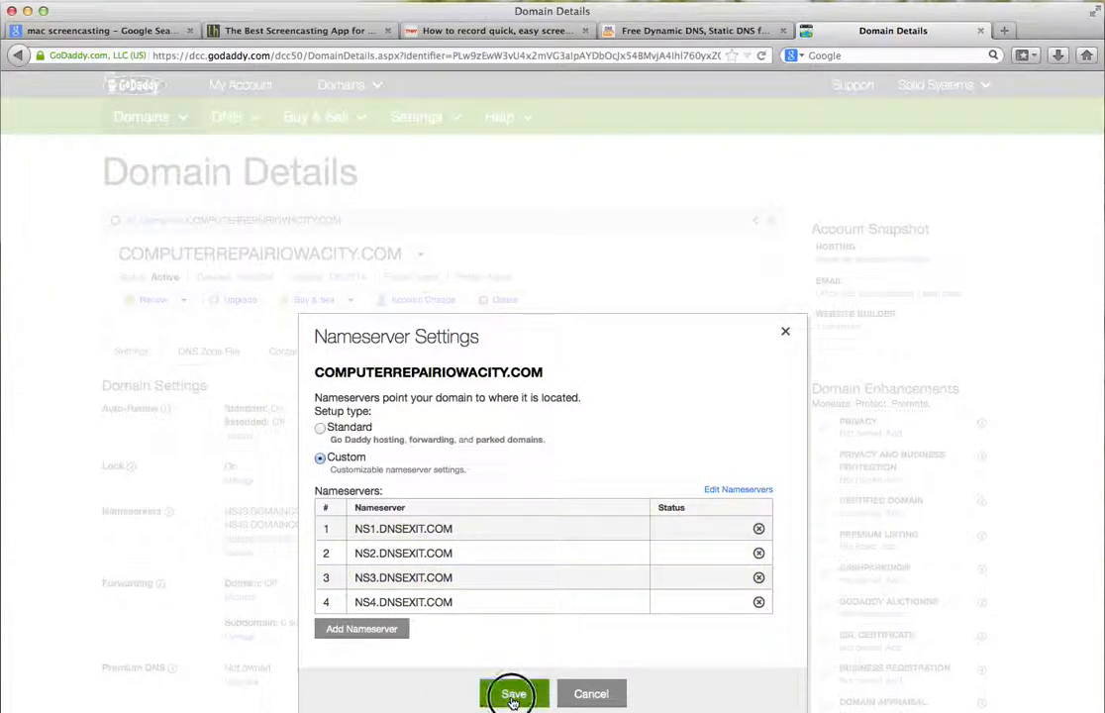
click(511, 693)
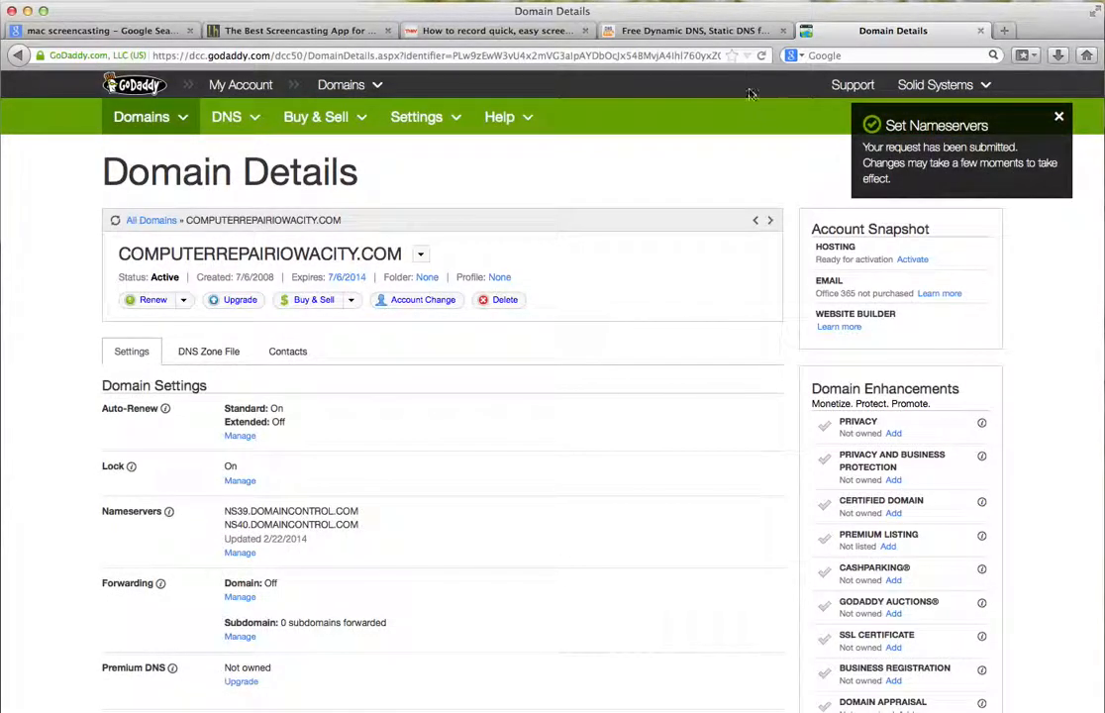
click(709, 32)
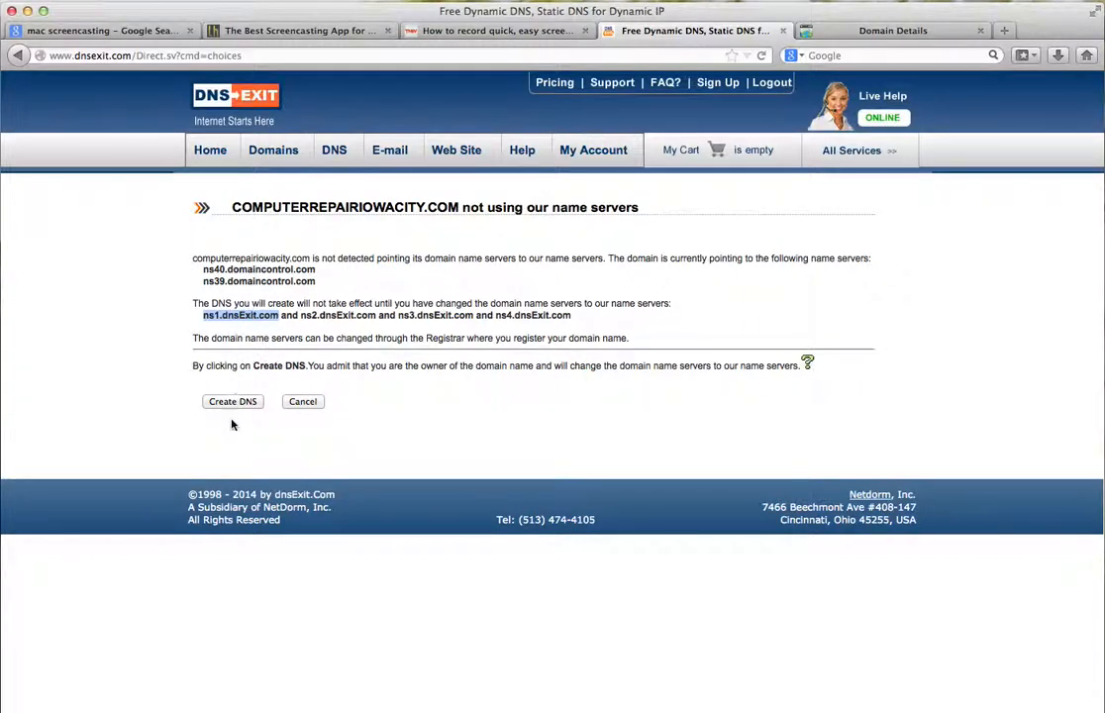
Create the DNS for computerrepairiowacity.com and launch Verify DNS on the confirmation page.
click(232, 400)
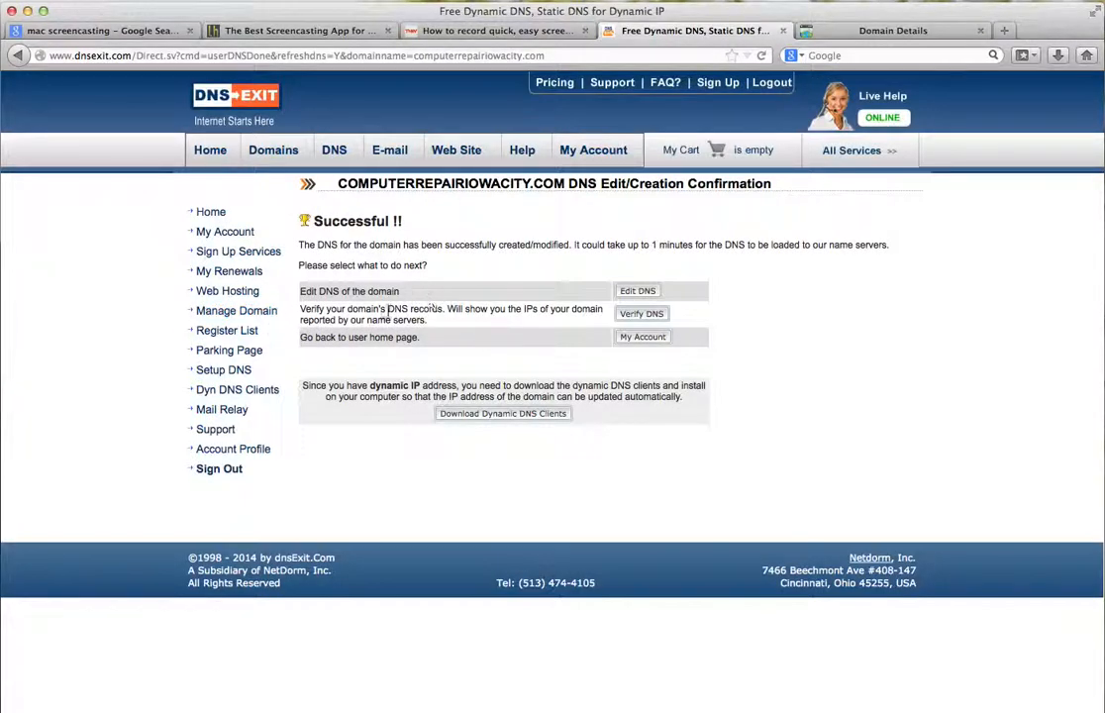
click(642, 313)
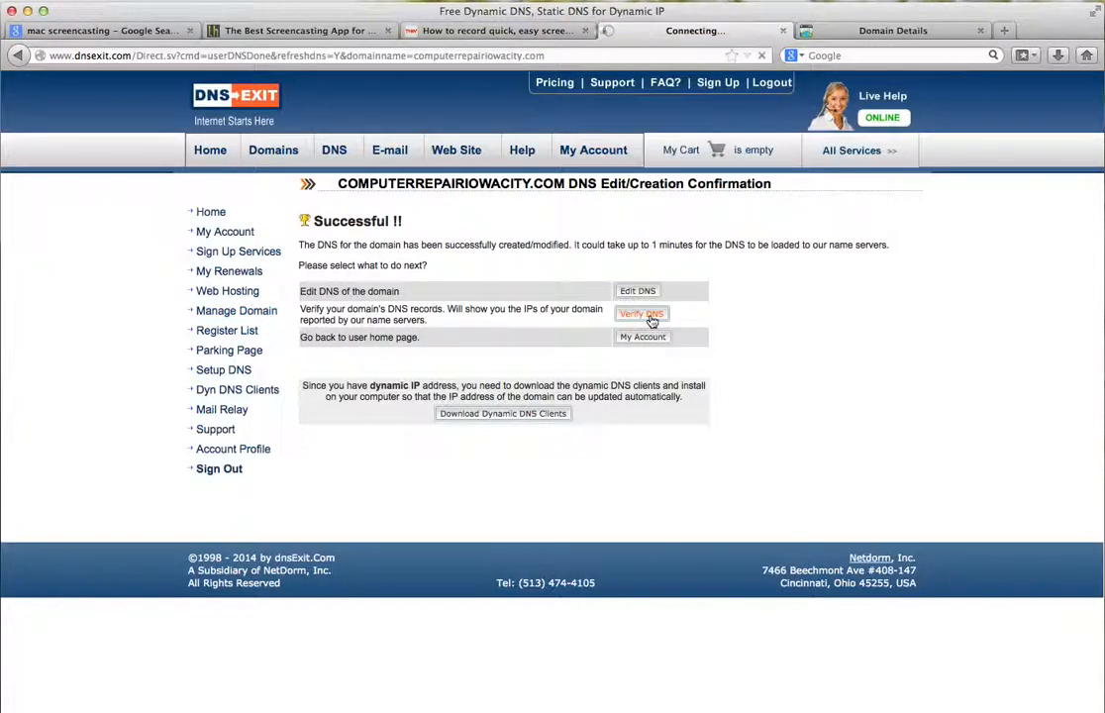
click(642, 313)
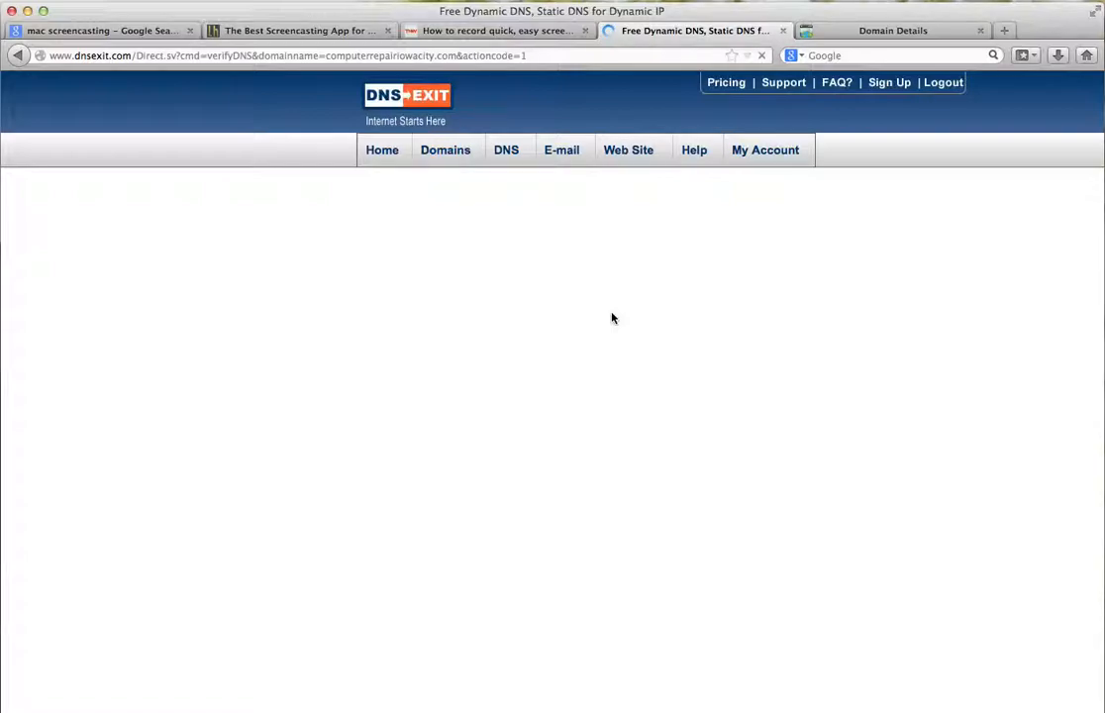
mouse_move(666, 269)
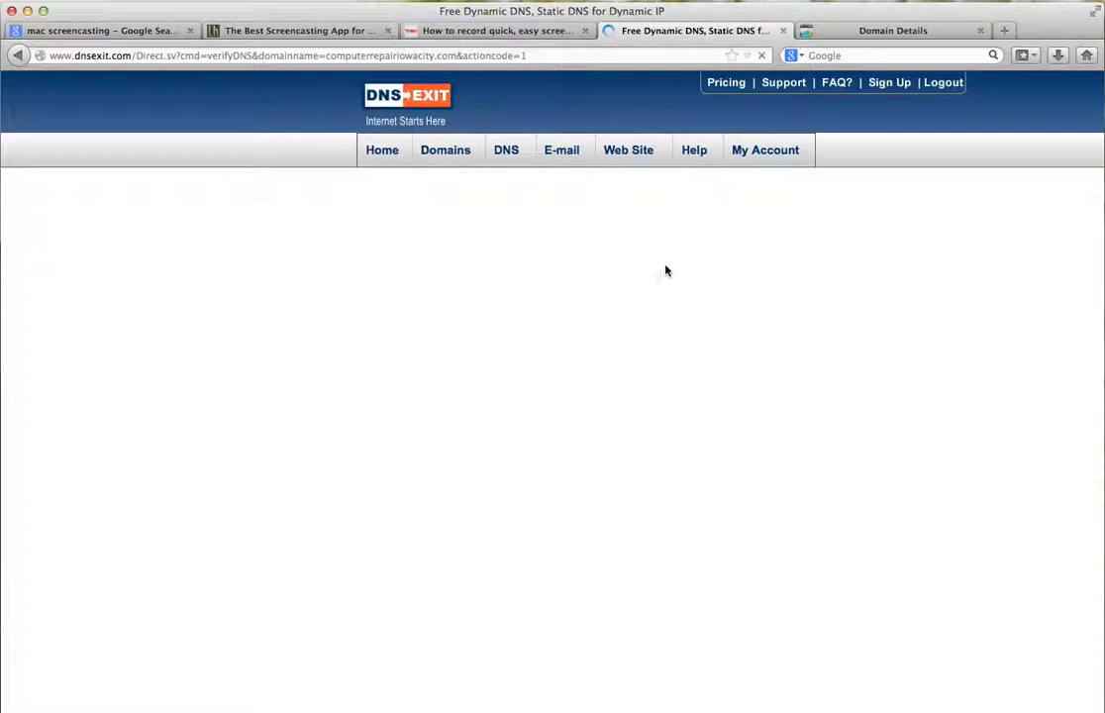
Abandon the empty Verify DNS page and switch to GoDaddy's domain details tab.
click(628, 150)
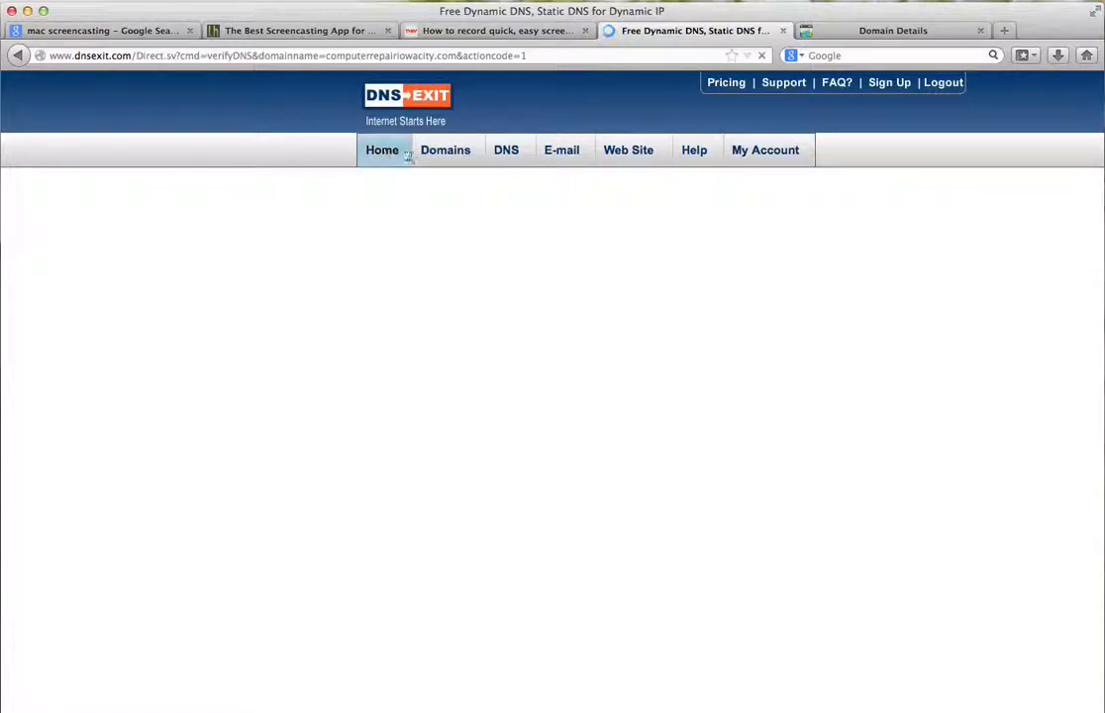
click(446, 151)
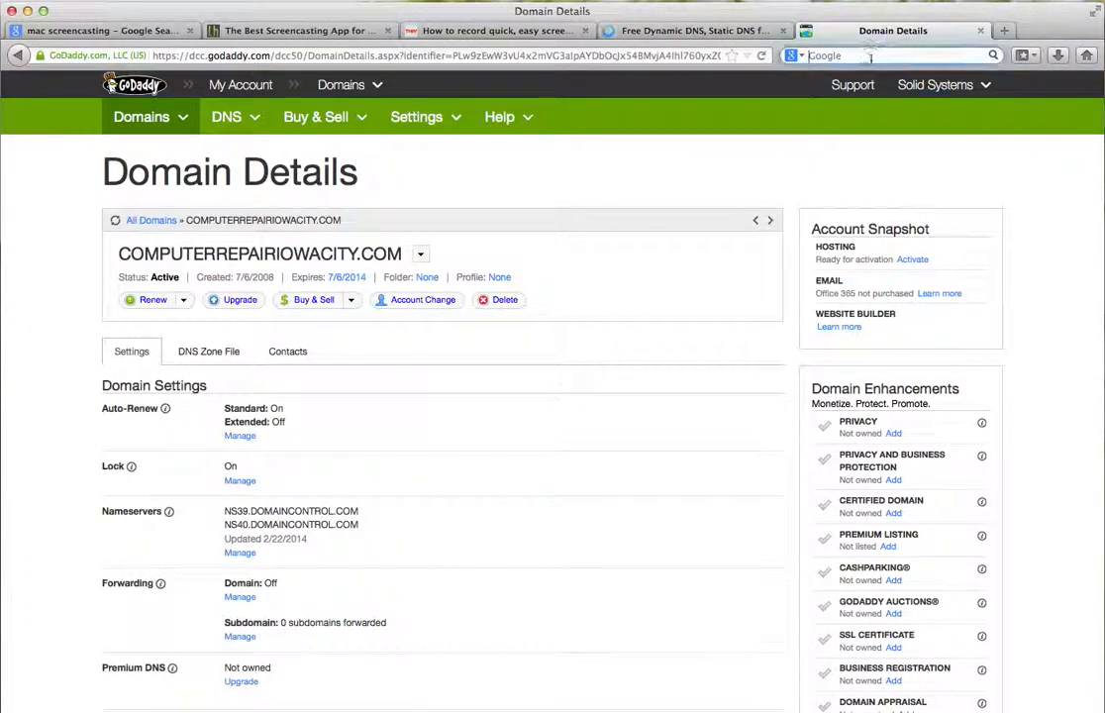
Google 'dnsexit download' and open the ipUpdaters Dynamic DNS clients result.
text(dns)
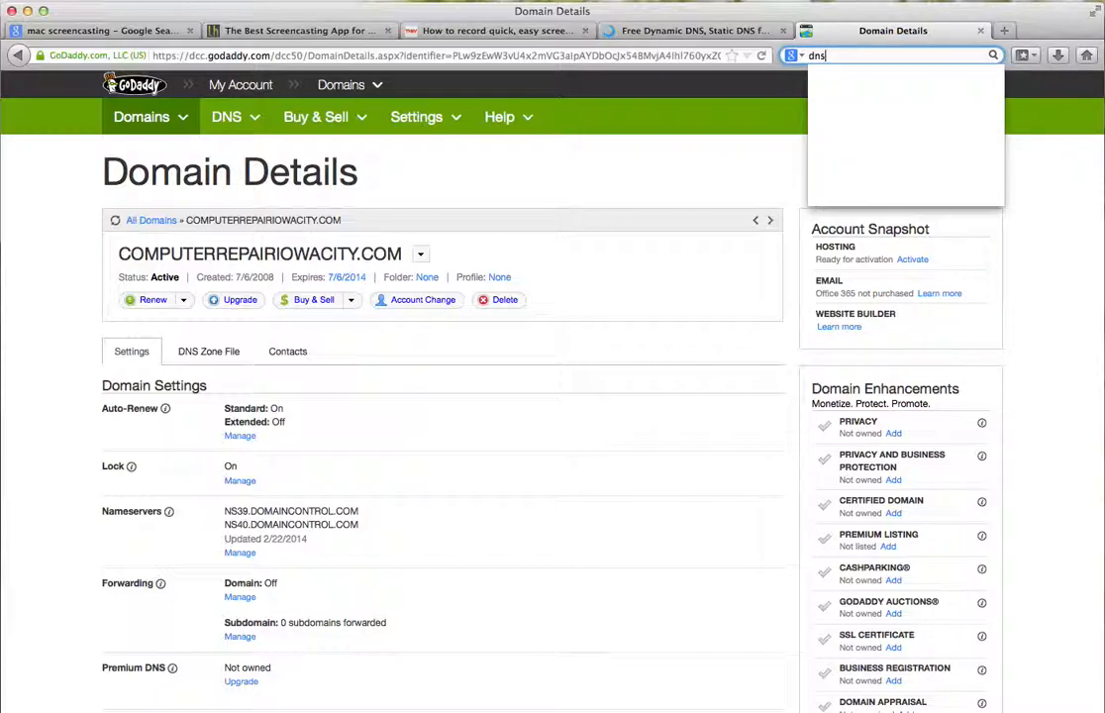
text(dnsexit download)
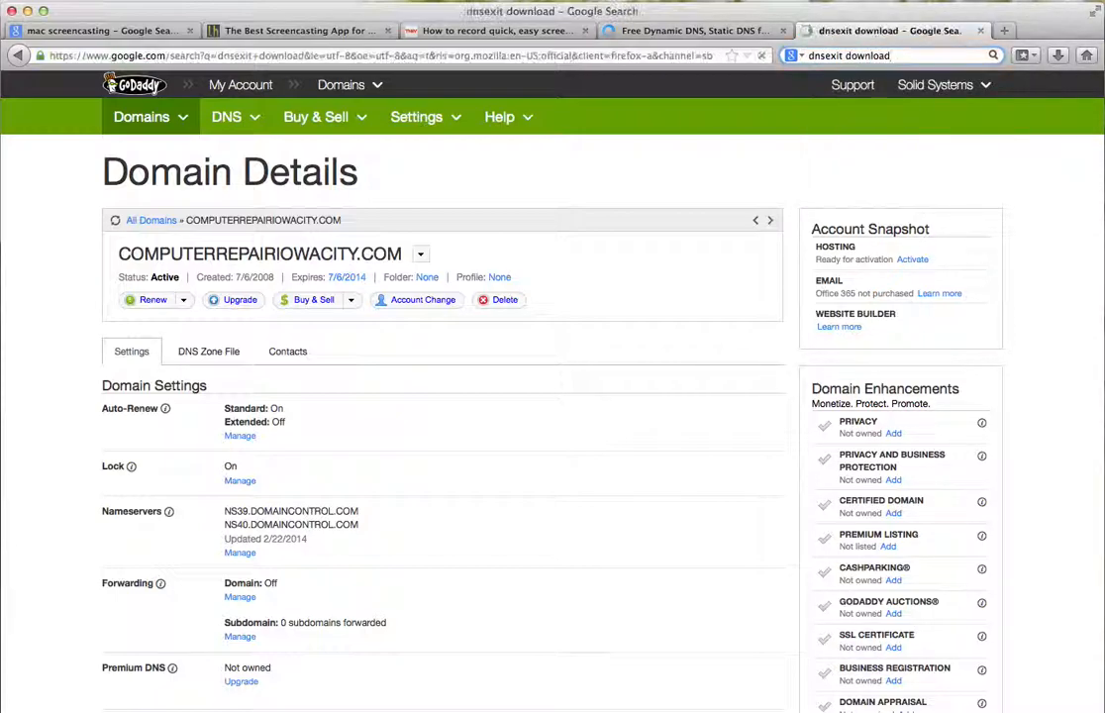
click(900, 30)
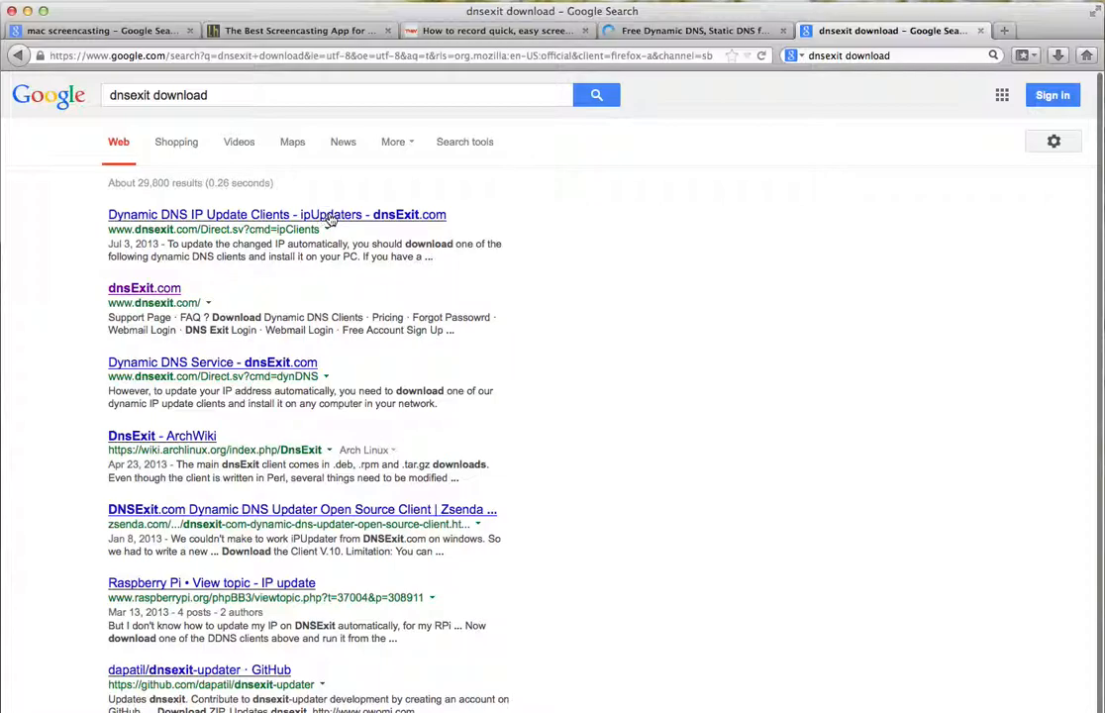
click(266, 214)
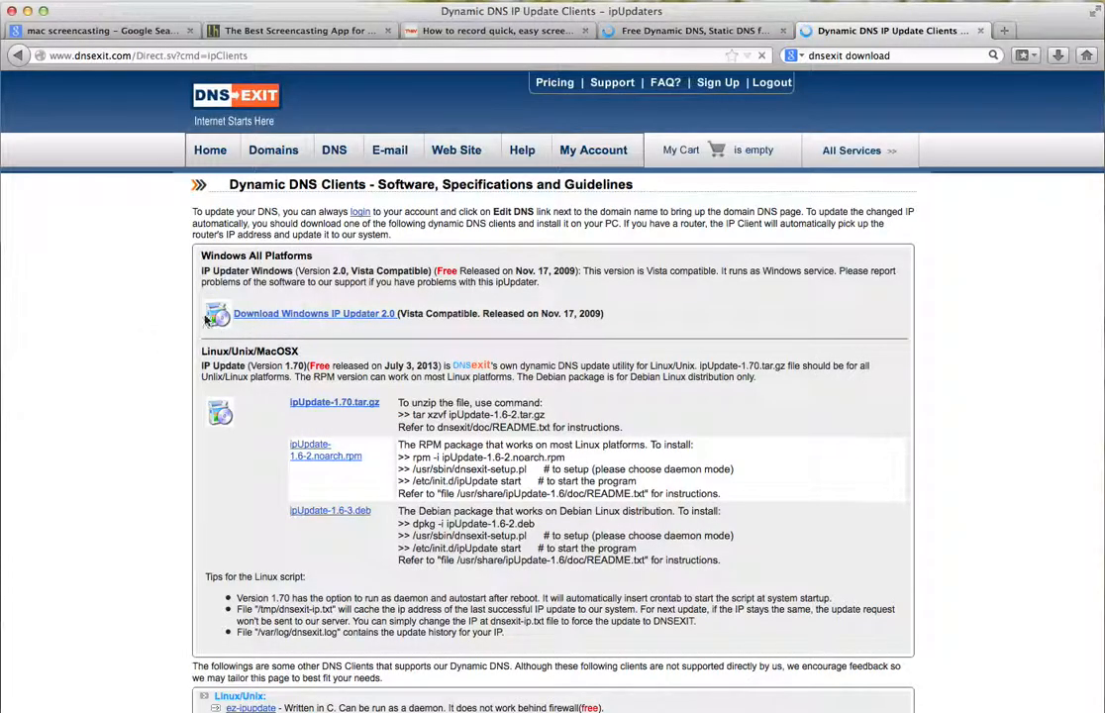
mouse_move(319, 321)
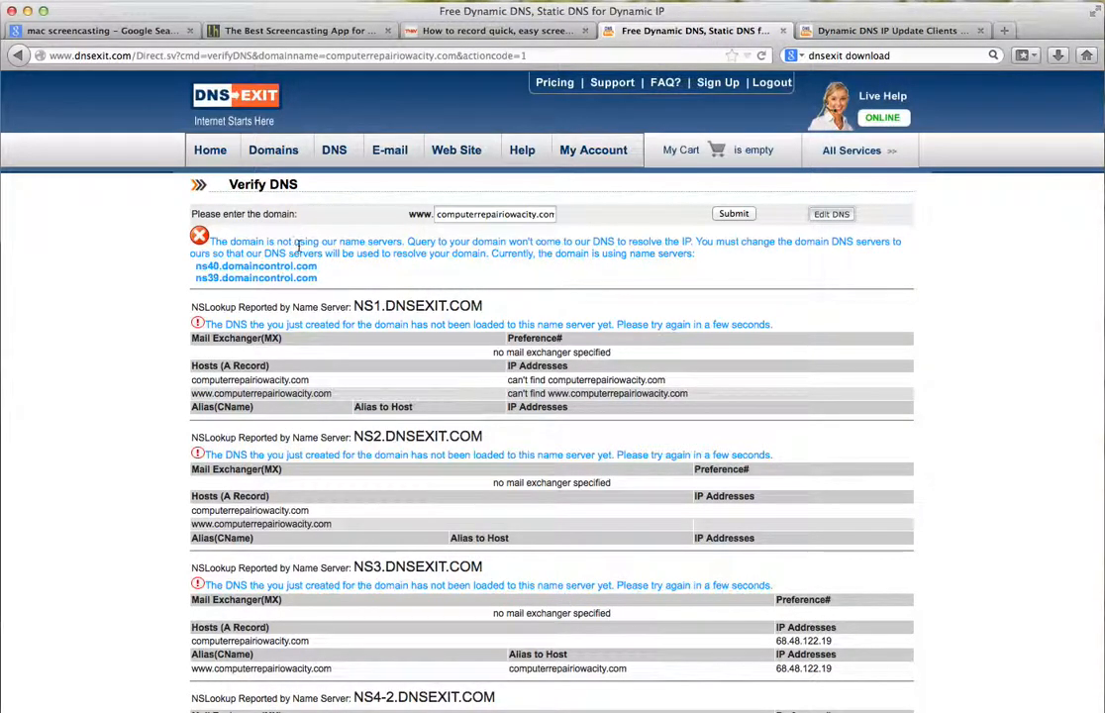
mouse_move(642, 277)
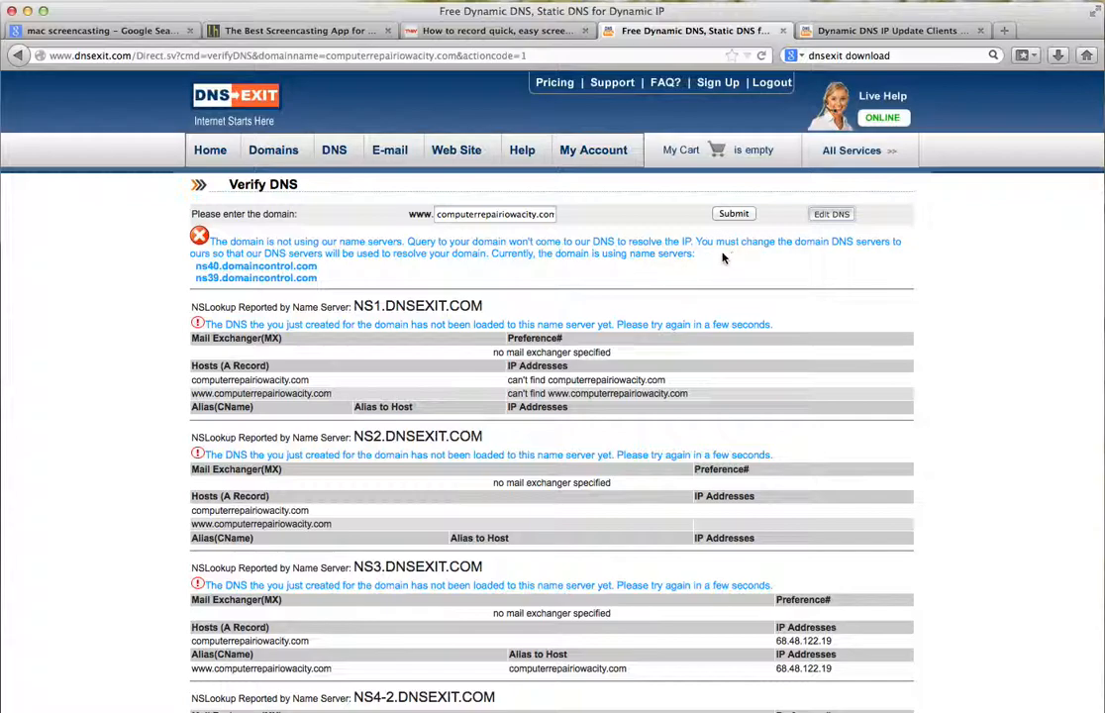
mouse_move(701, 246)
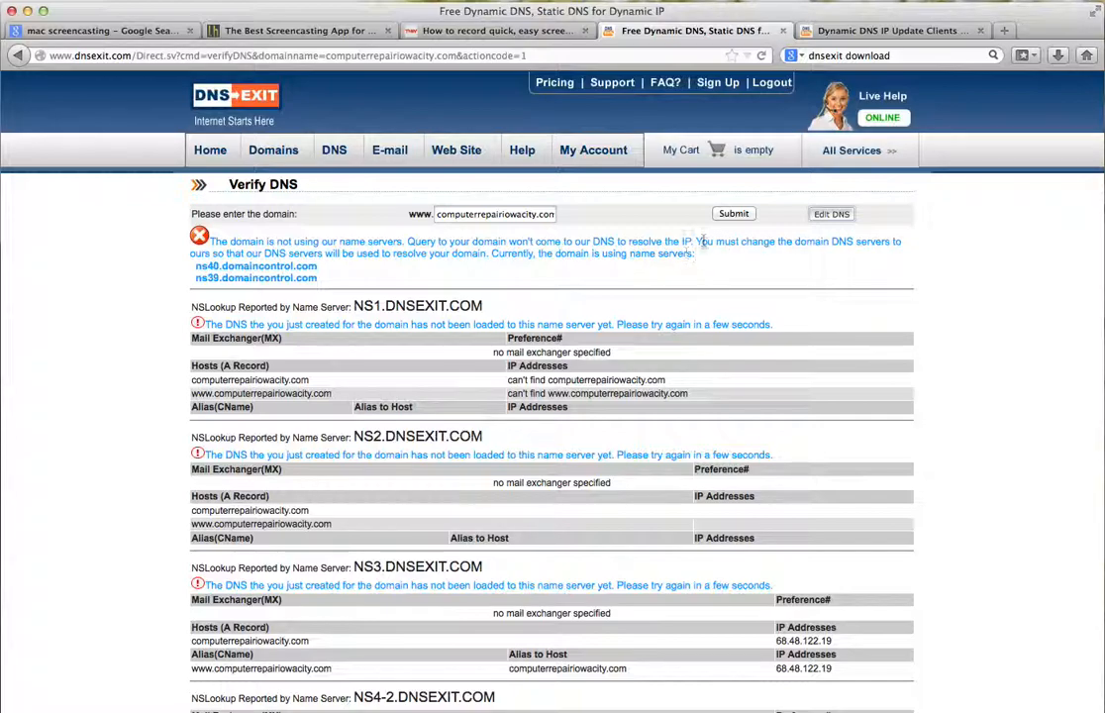
mouse_move(572, 245)
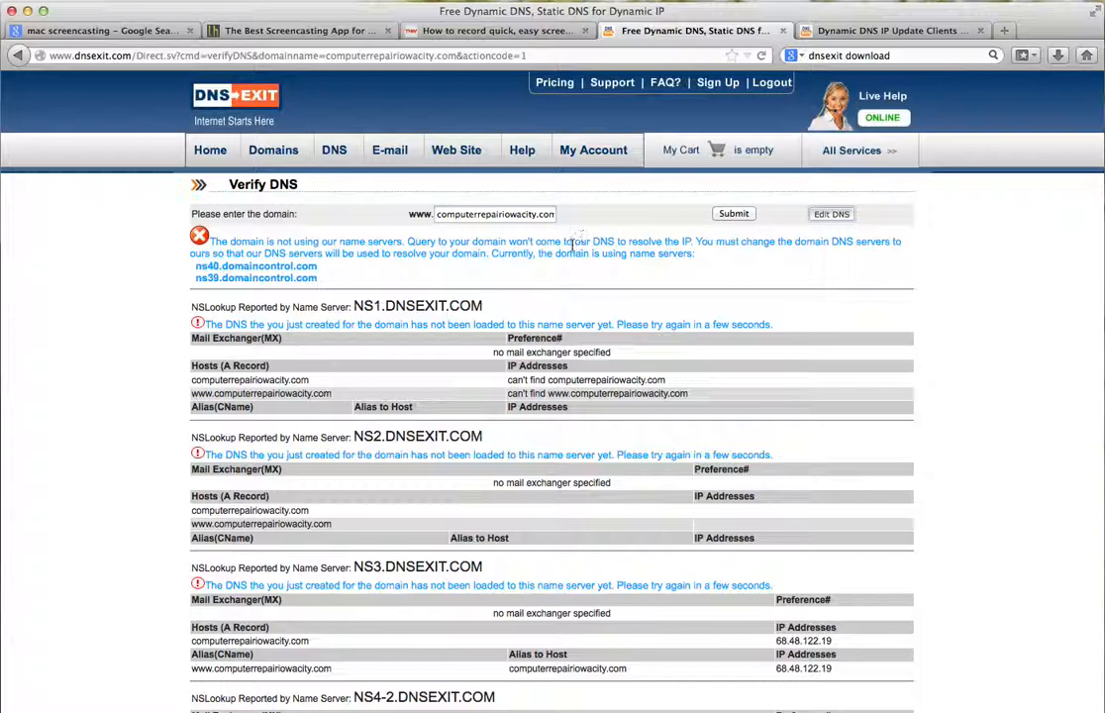
mouse_move(598, 175)
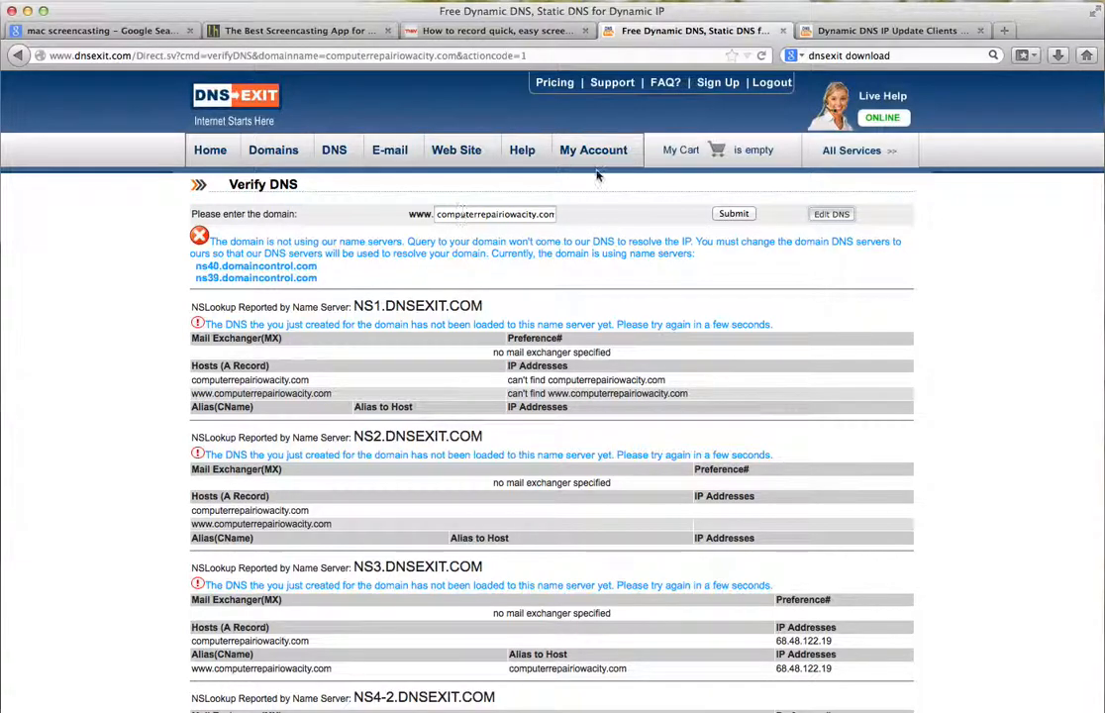
Show the My Account login options above the Verify DNS results.
click(594, 151)
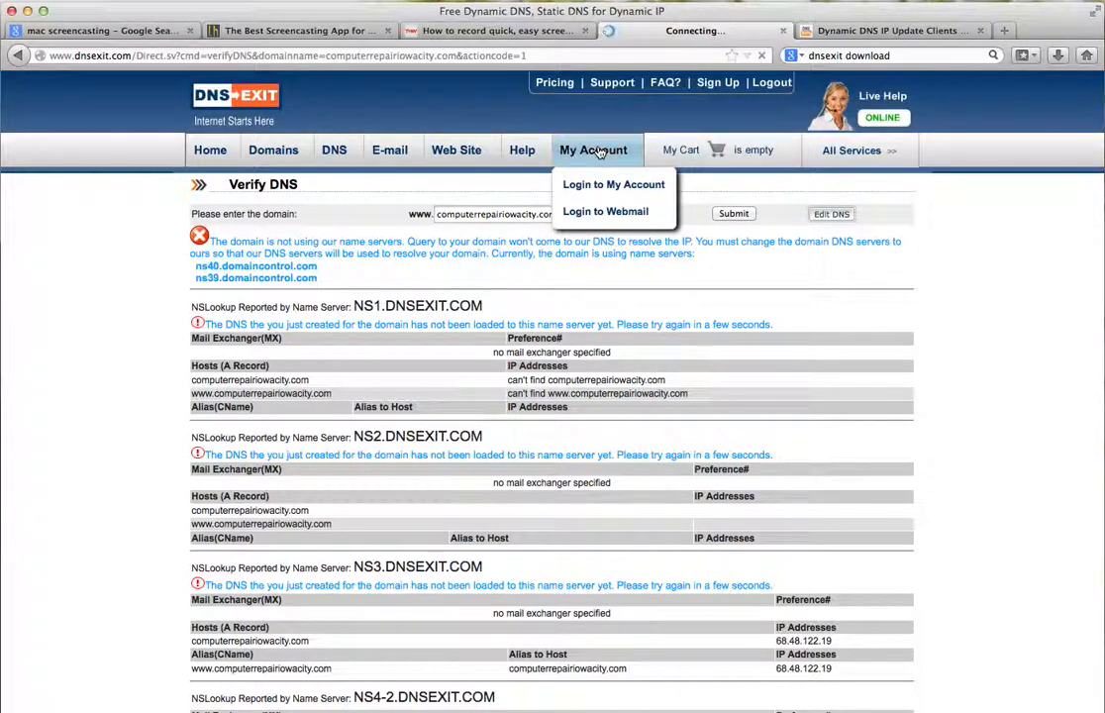
Reopen the merps account overview, then switch to The Next Web screencast article.
click(614, 185)
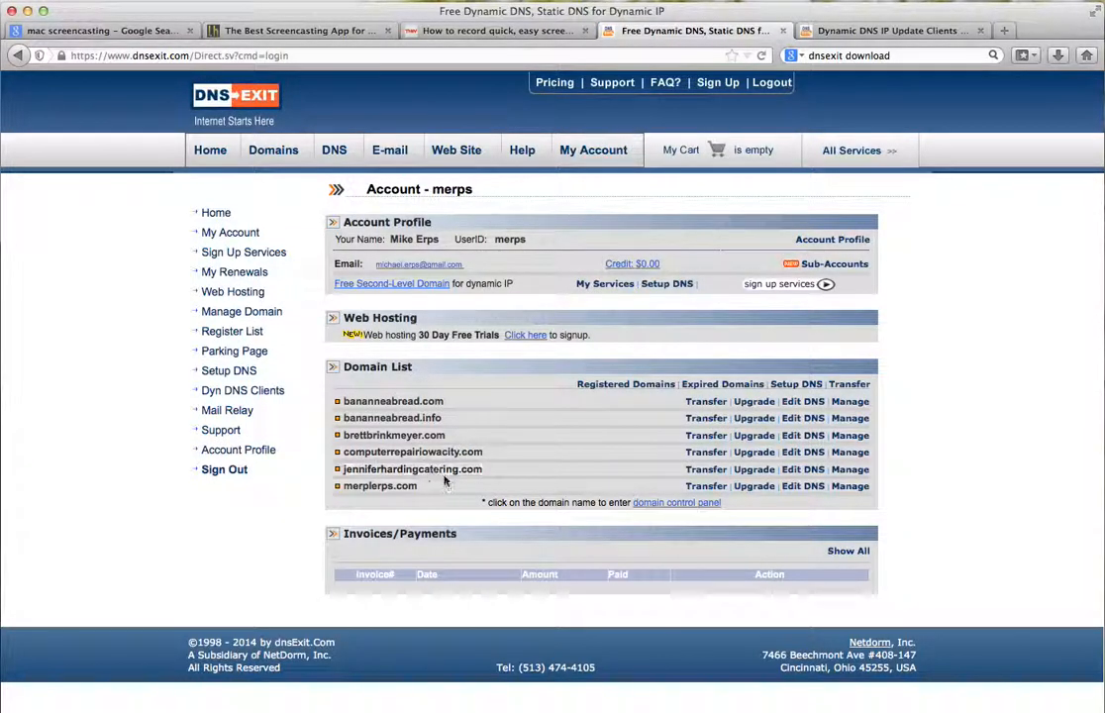
mouse_move(428, 489)
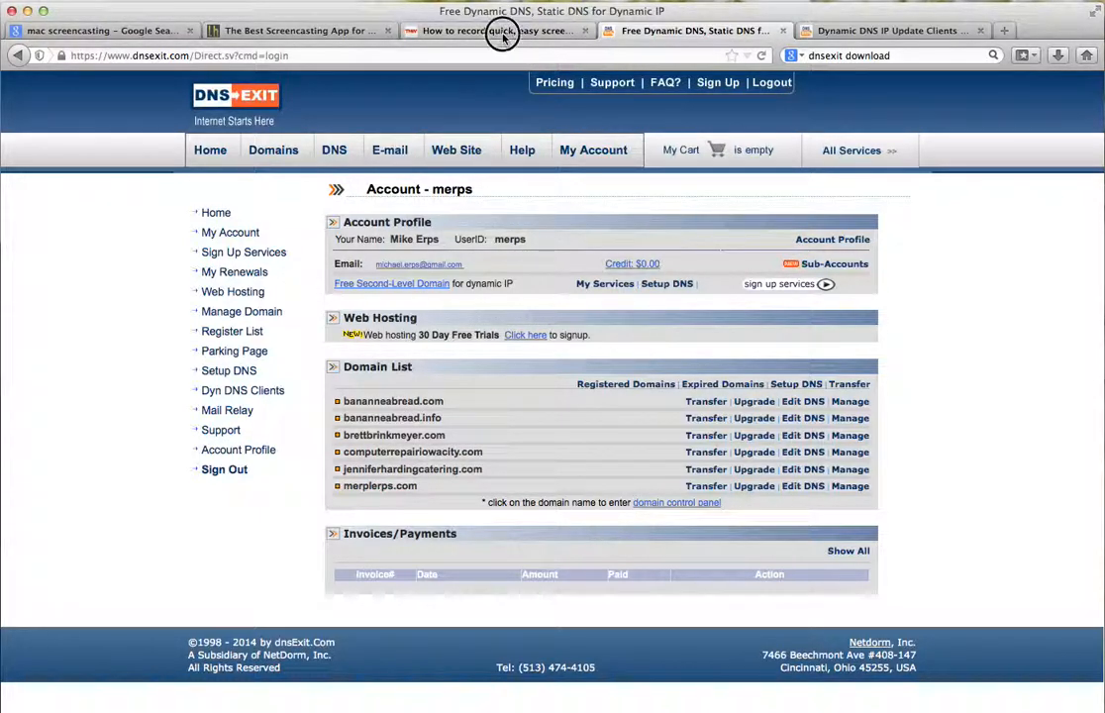
click(505, 31)
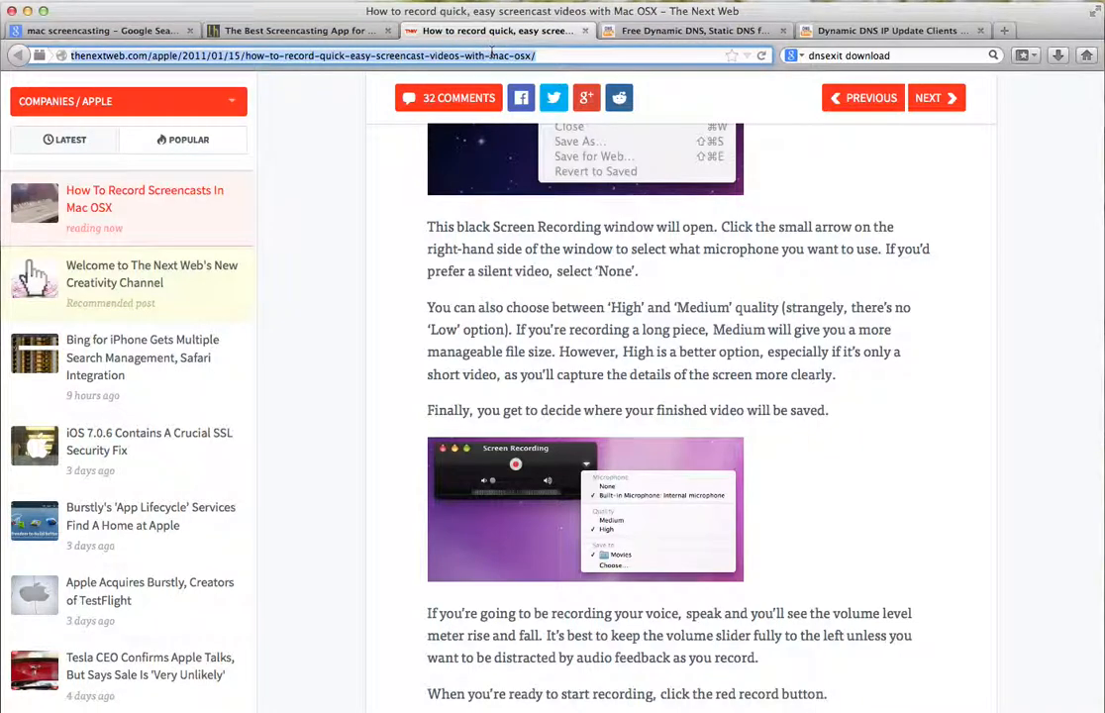